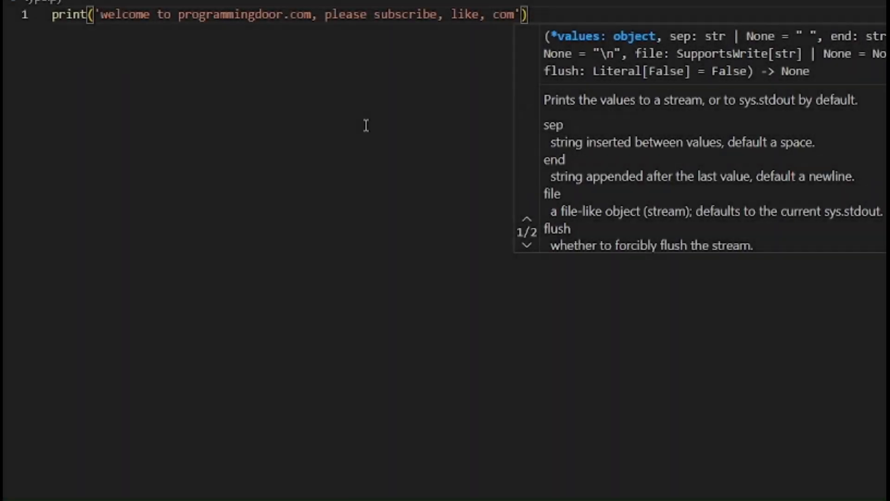
# Open a new Chrome Incognito window with Ctrl+Shift+N
pyautogui.write('ment and share')
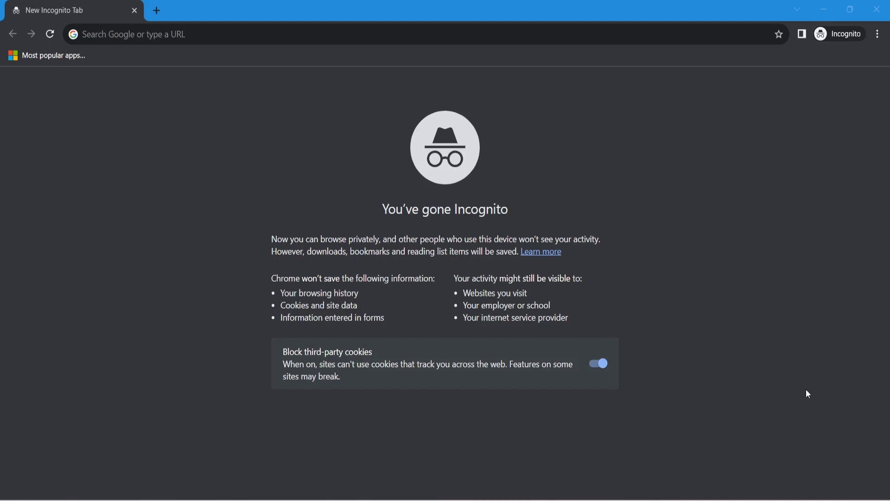
pyautogui.moveTo(782, 449)
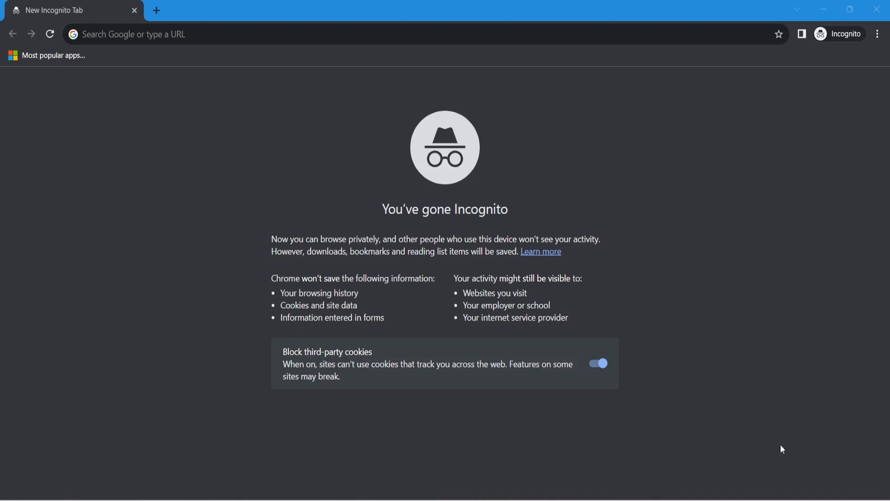
# Search for 'Oracle sql live' and open the Oracle Live SQL result
pyautogui.click(423, 33)
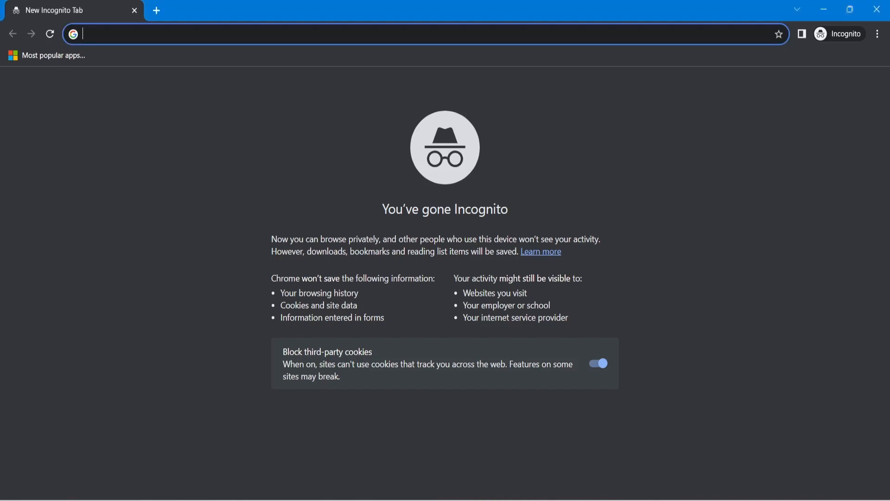
pyautogui.moveTo(200, 74)
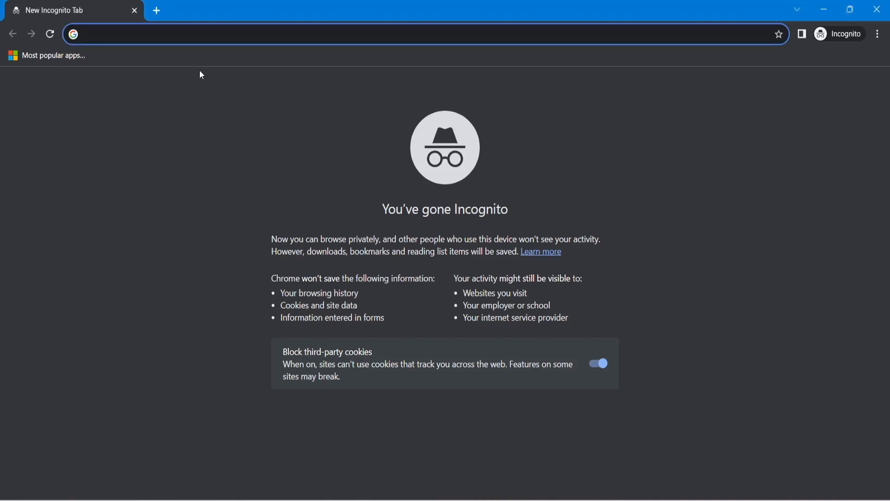
pyautogui.write('Oracle sql li')
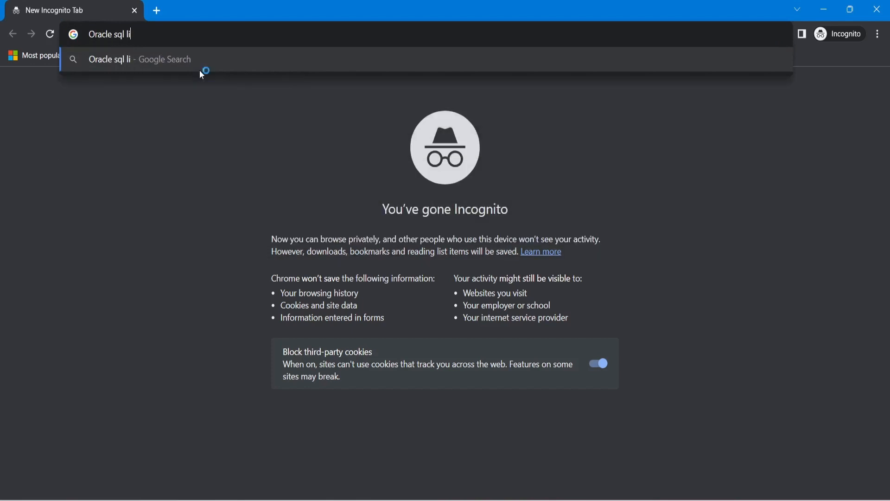
pyautogui.press('Return')
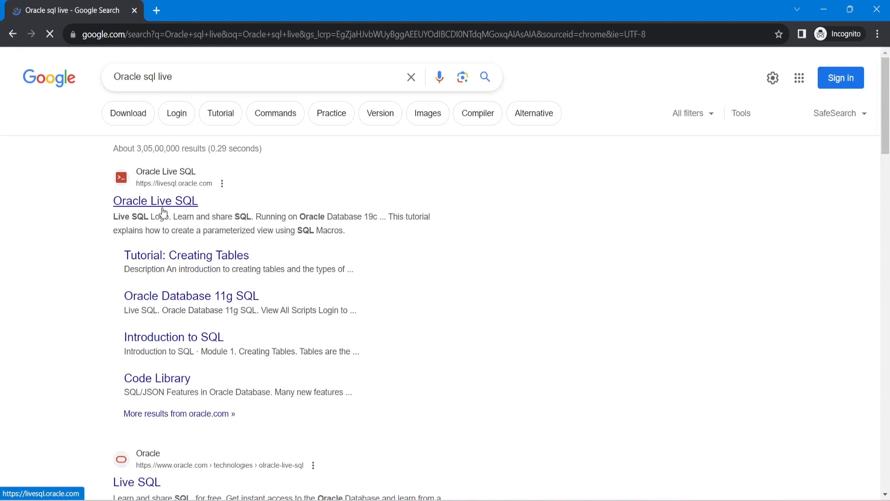
pyautogui.click(154, 200)
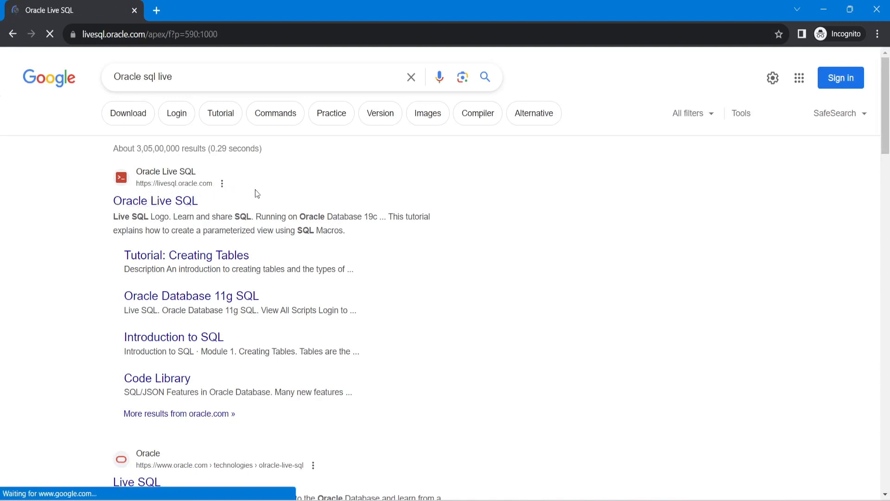
pyautogui.click(155, 200)
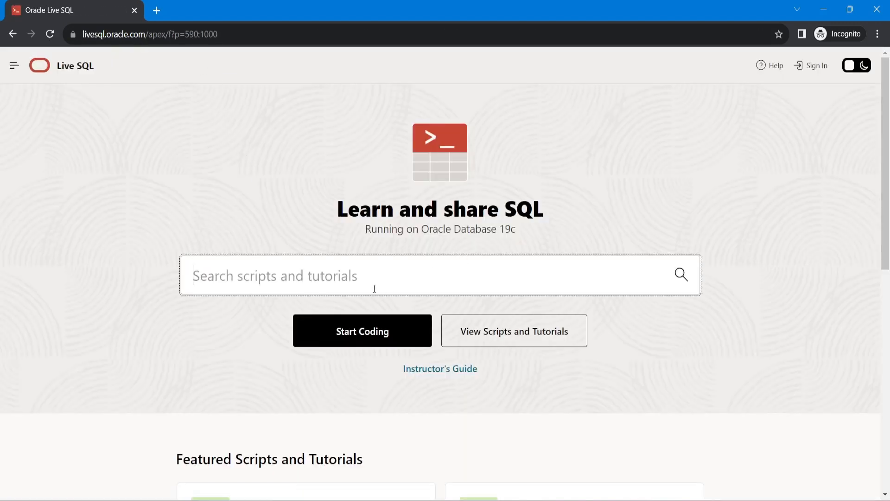
# Sign in with the Oracle account username and password to reach the SQL Worksheet
pyautogui.click(361, 331)
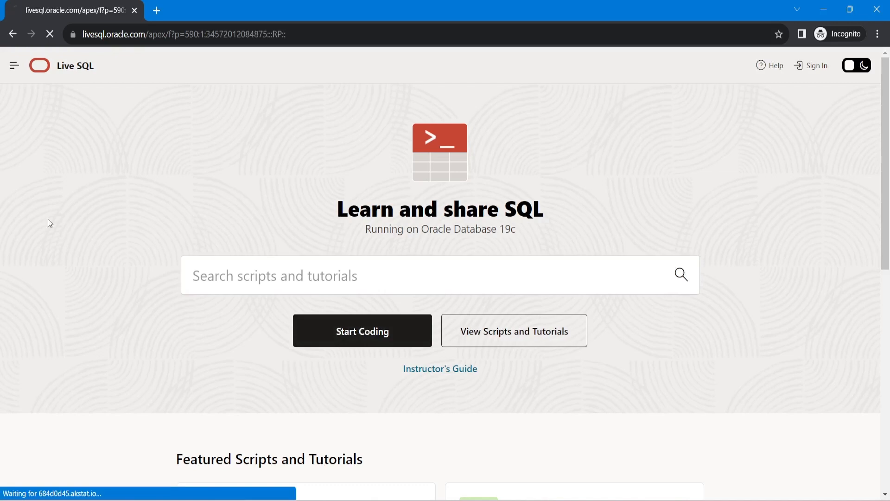
pyautogui.click(813, 65)
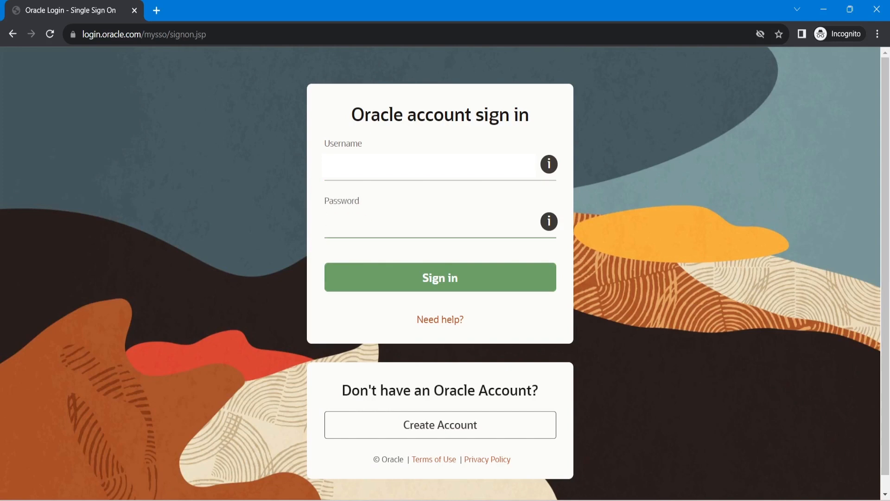
pyautogui.write('password')
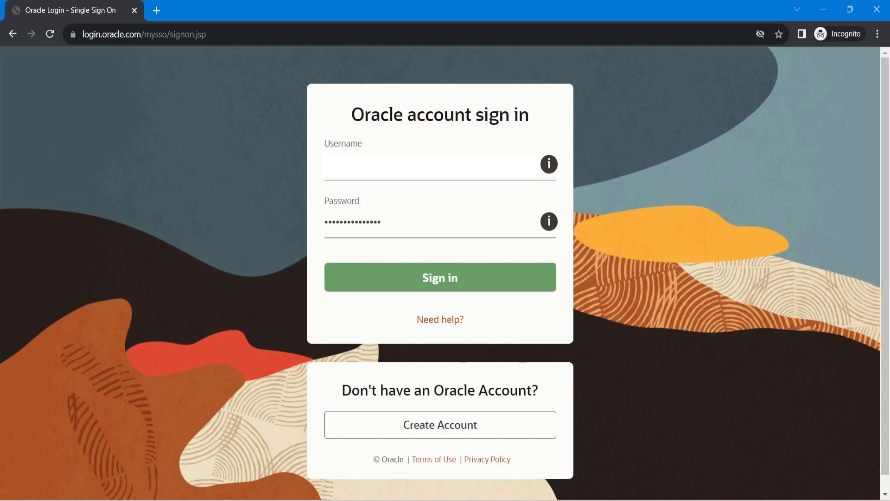
pyautogui.click(439, 277)
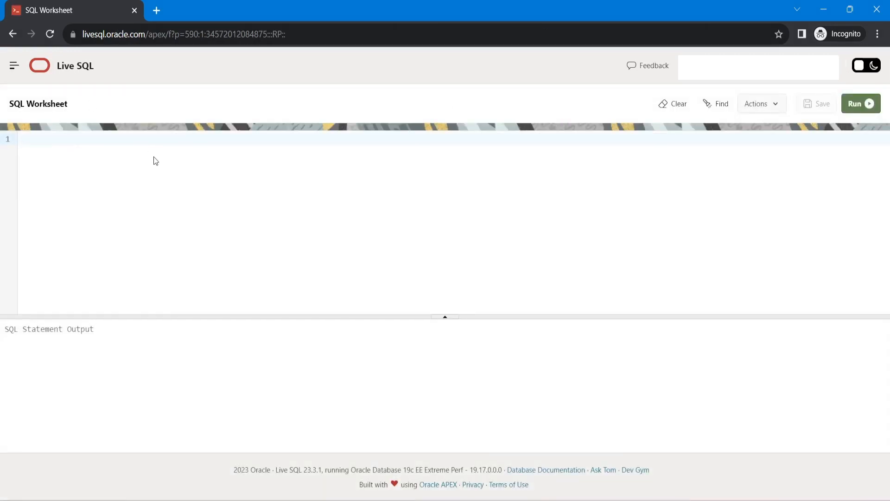
# Run 'select * from dual;' in the worksheet, returning DUMMY with value X
pyautogui.click(104, 141)
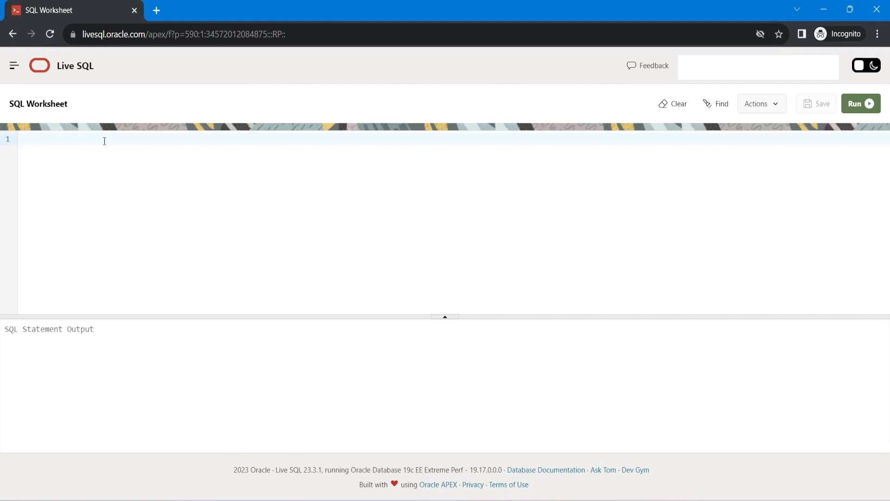
pyautogui.write('select * fr')
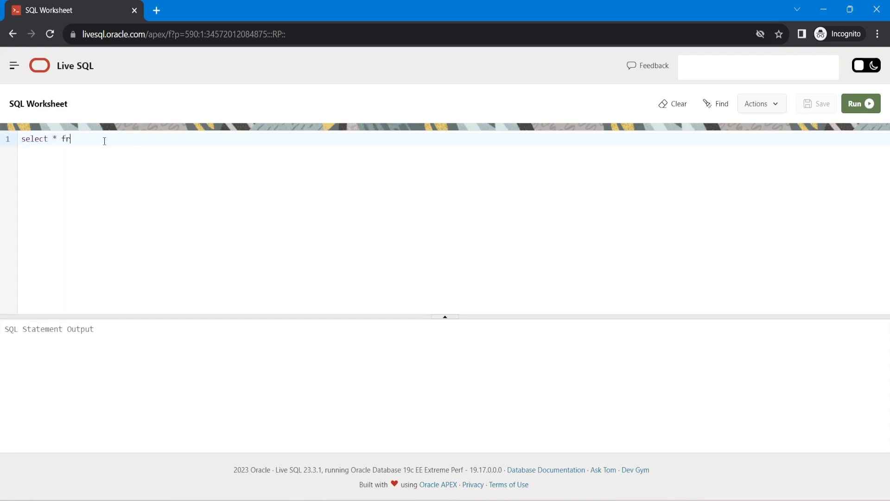
pyautogui.write('om duak;')
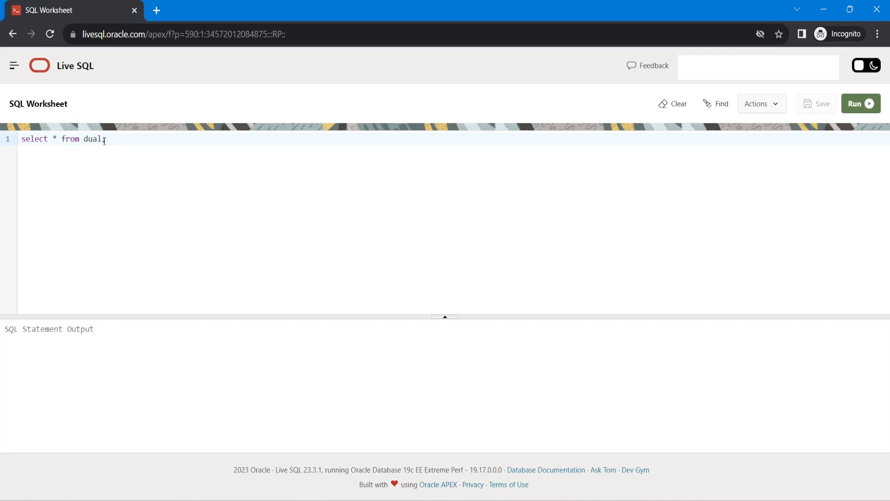
pyautogui.click(860, 103)
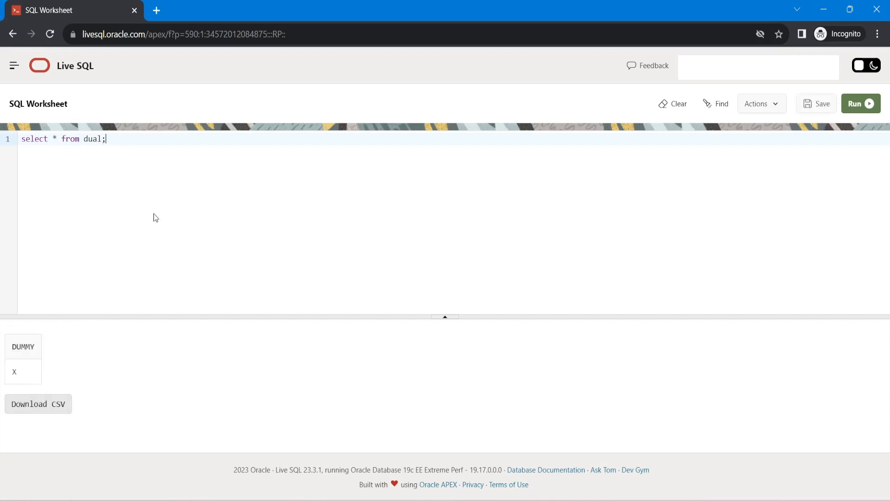
# Clear the worksheet and write a declare/begin/end block declaring l_dual varchar2(20)
pyautogui.click(672, 104)
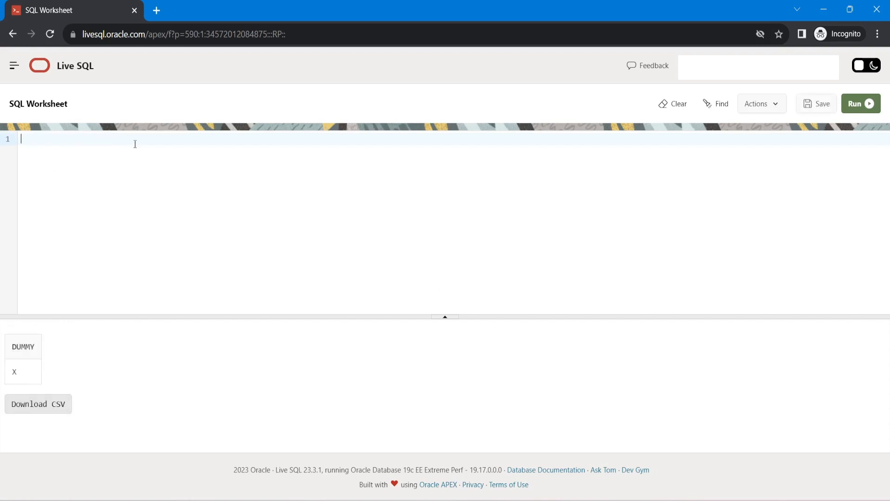
pyautogui.write('declare')
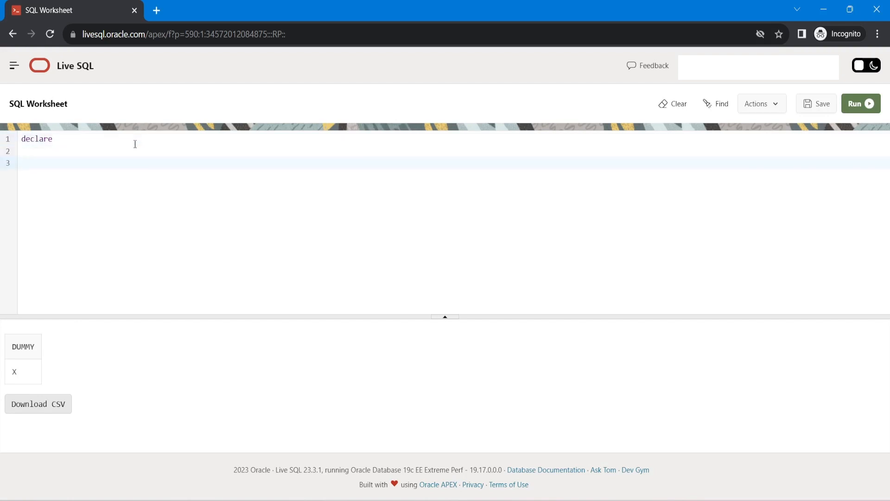
pyautogui.write('begin')
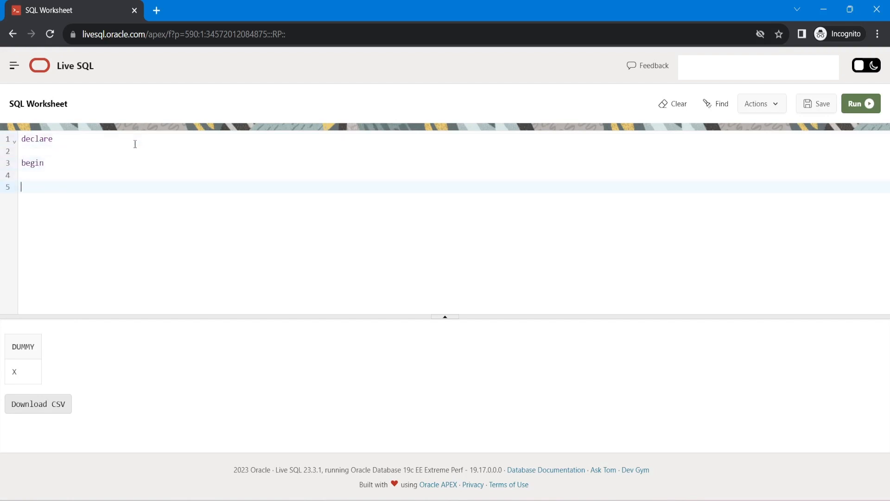
pyautogui.write('end;')
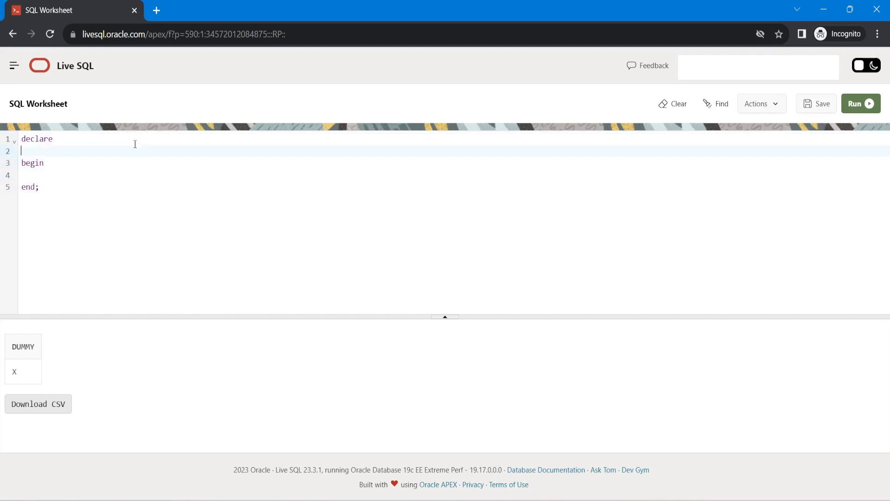
pyautogui.write('1')
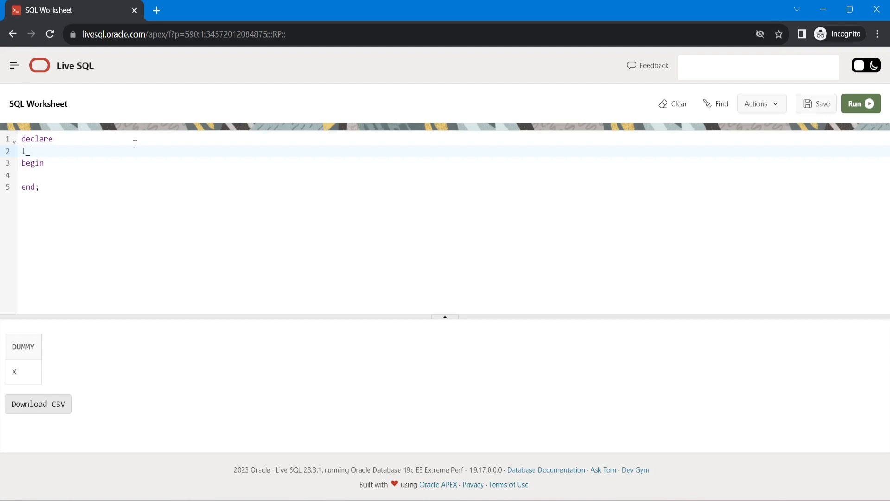
pyautogui.write('dual')
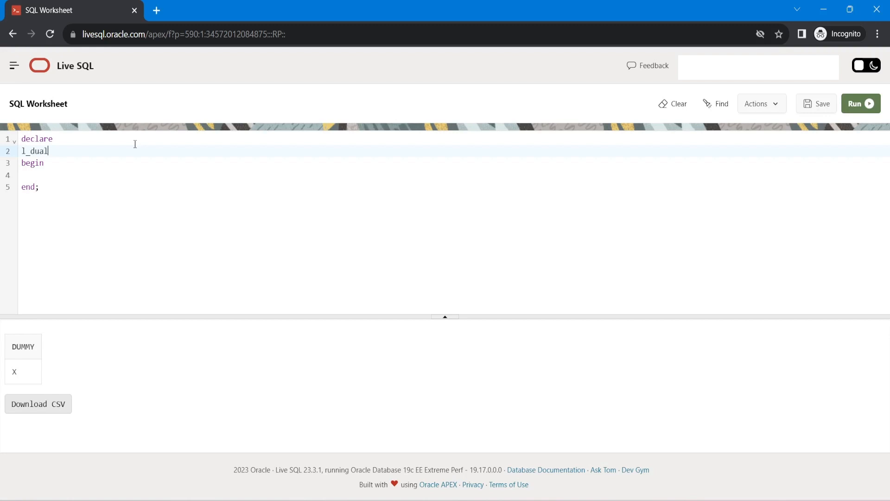
pyautogui.write('varchar2')
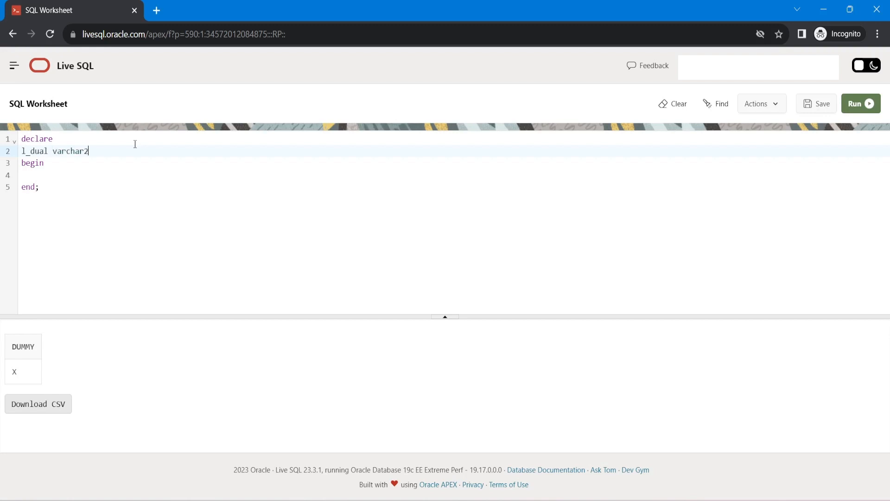
pyautogui.write('(20);')
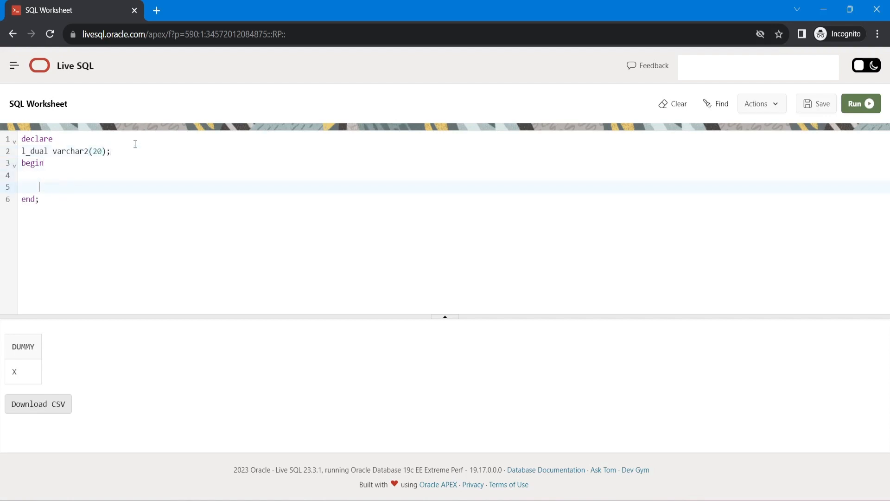
# Add the statement select 'ABC' into l_dual from dual; inside the block
pyautogui.write('selec')
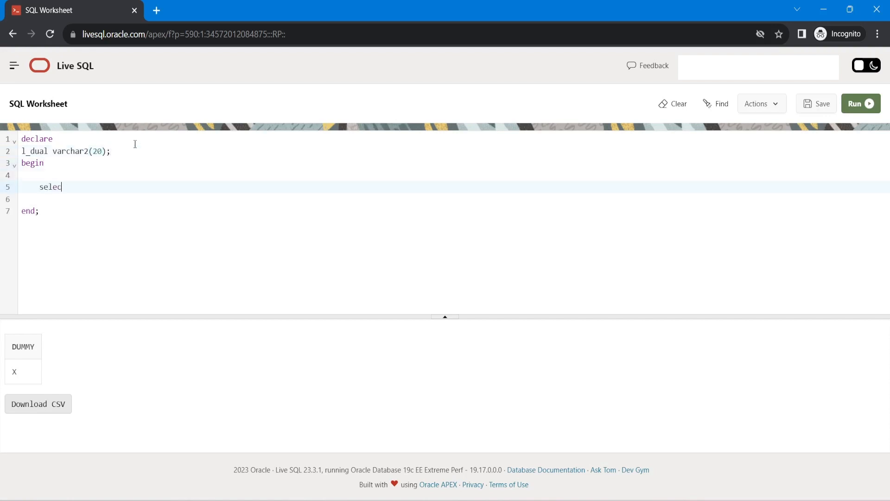
pyautogui.write('t')
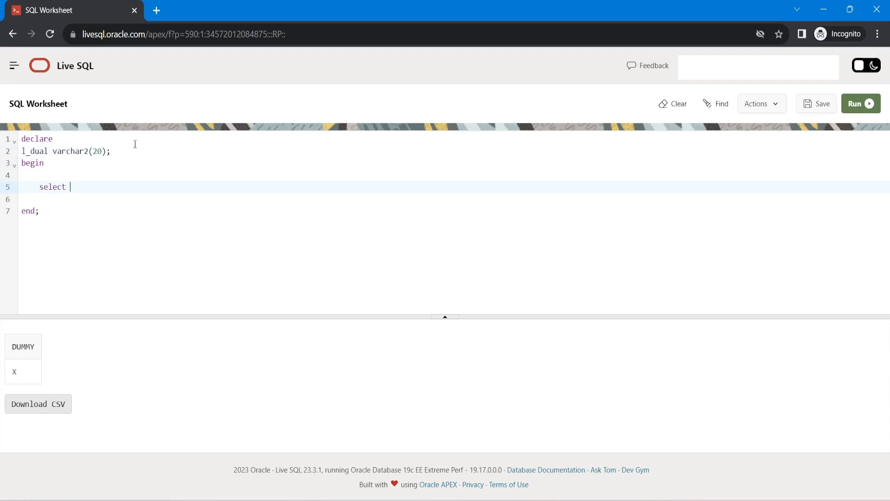
pyautogui.write('* from')
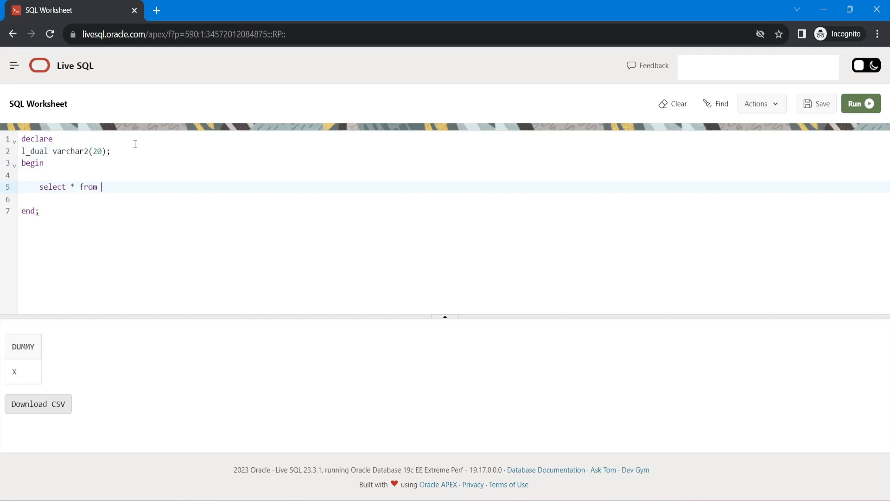
pyautogui.press('Backspace')
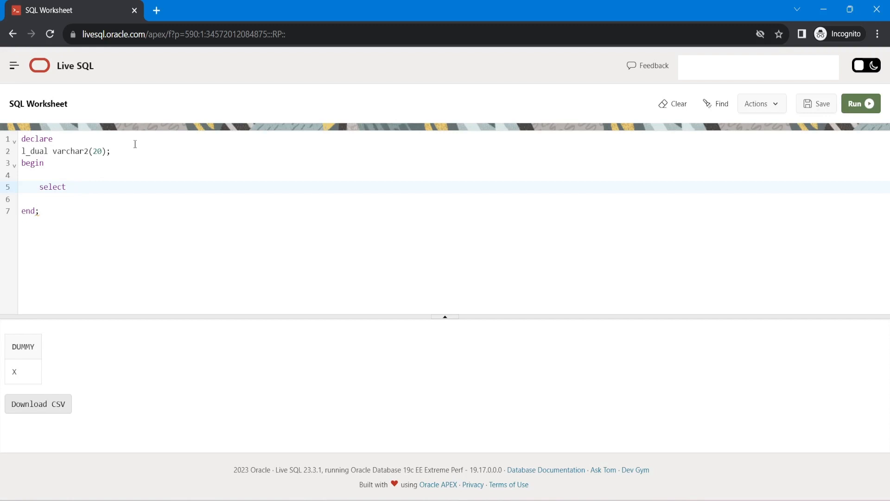
pyautogui.write("'x'")
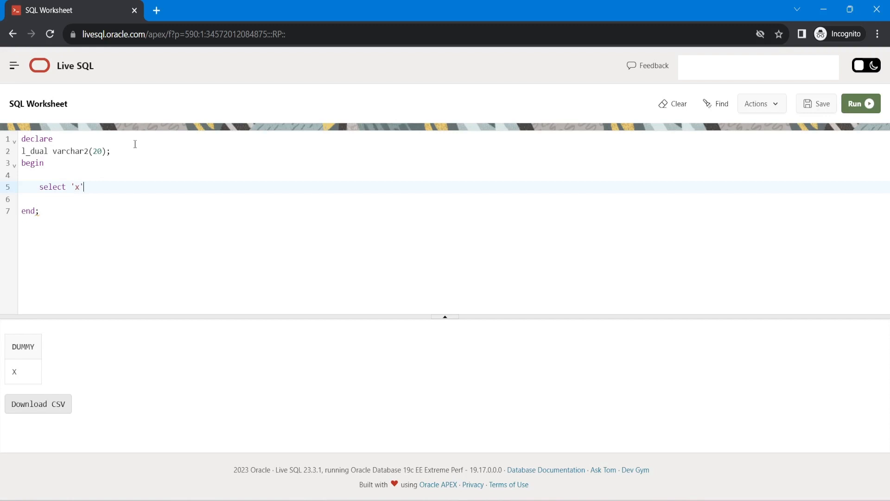
pyautogui.press('Backspace')
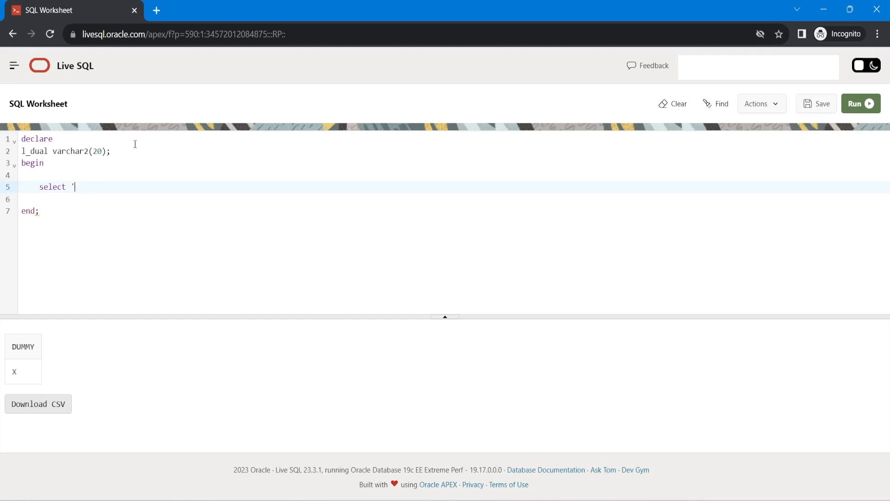
pyautogui.write('ABC')
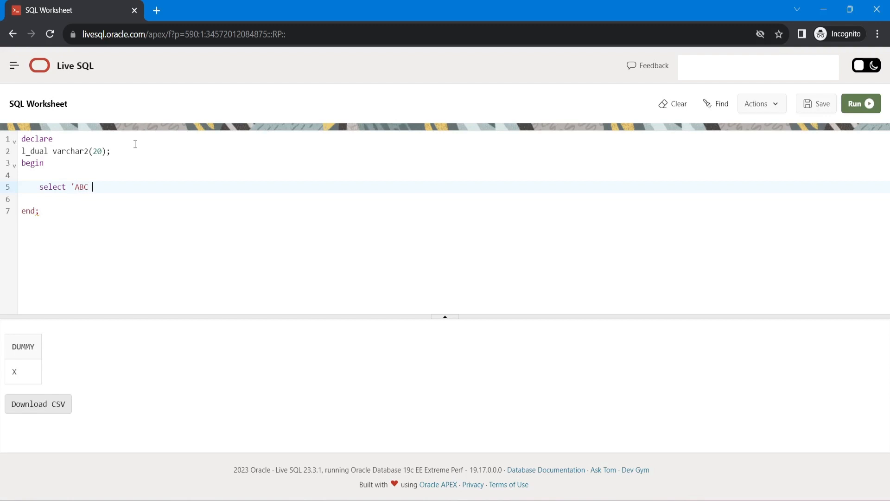
pyautogui.write("' from dual")
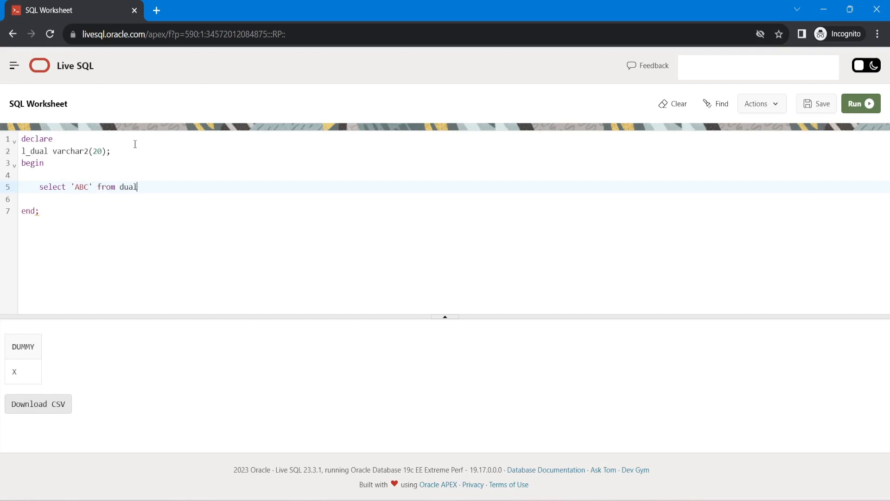
pyautogui.write(';')
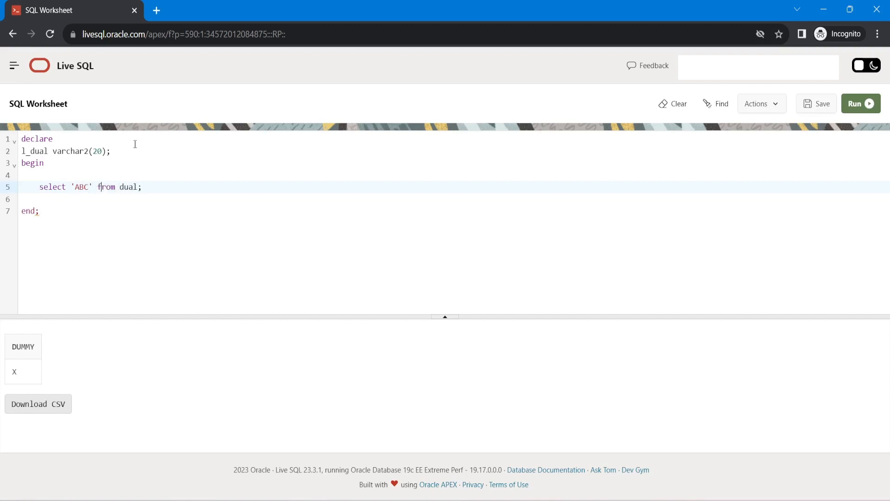
pyautogui.write('into')
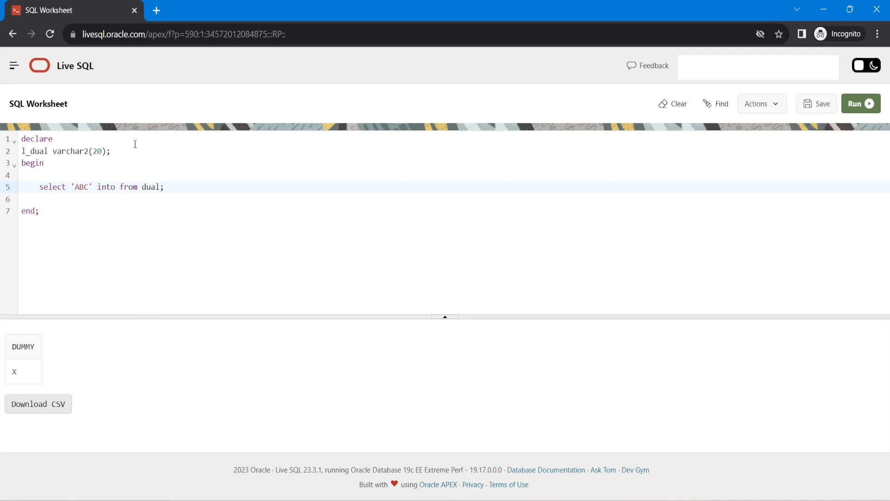
pyautogui.doubleClick(34, 151)
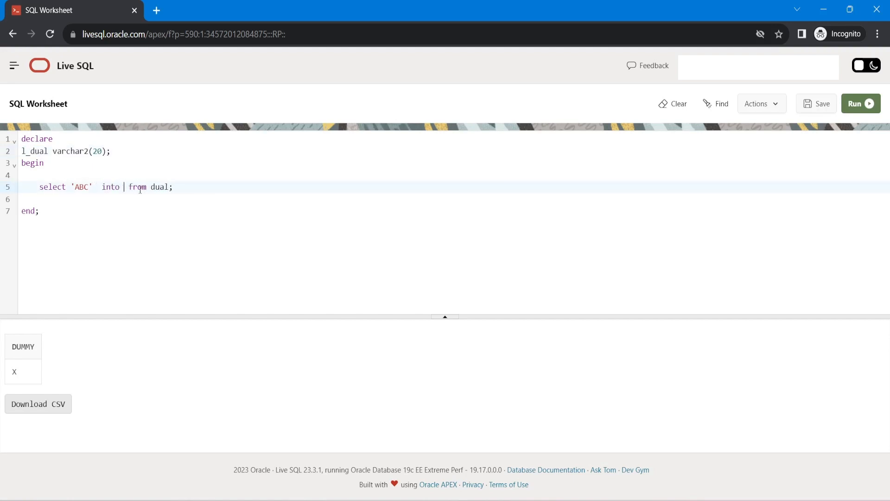
pyautogui.write('l_dual')
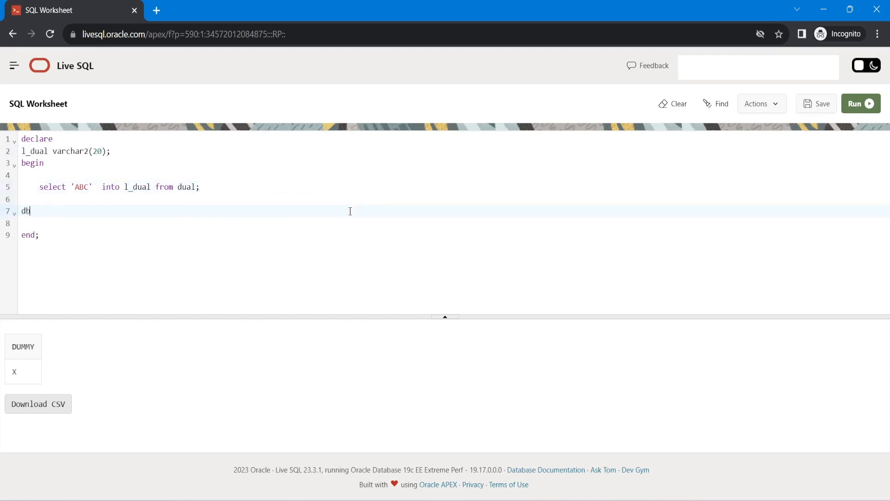
# Add dbms_output.put_line('this is testing :'||l_dual); to print the result
pyautogui.write('ms_output')
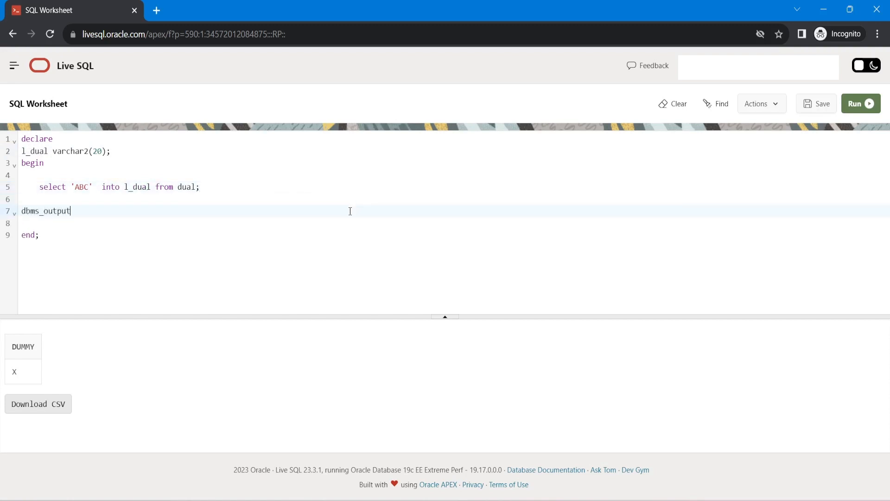
pyautogui.write('.put')
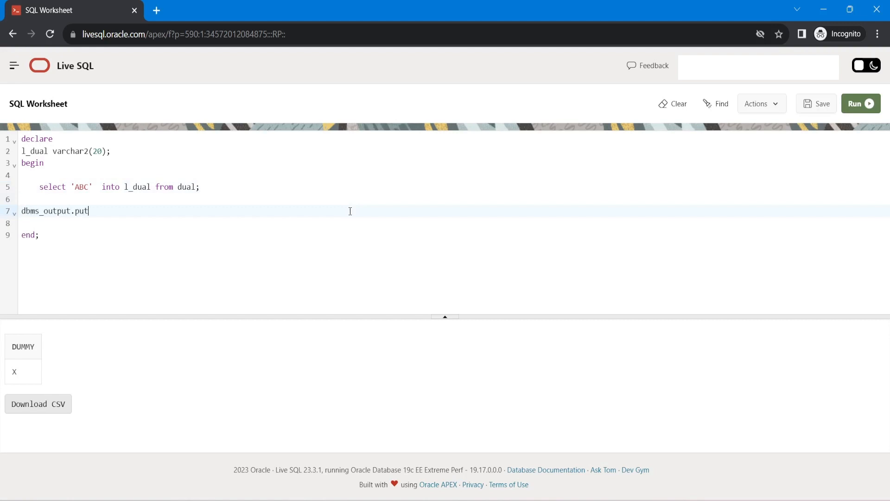
pyautogui.write('_line()')
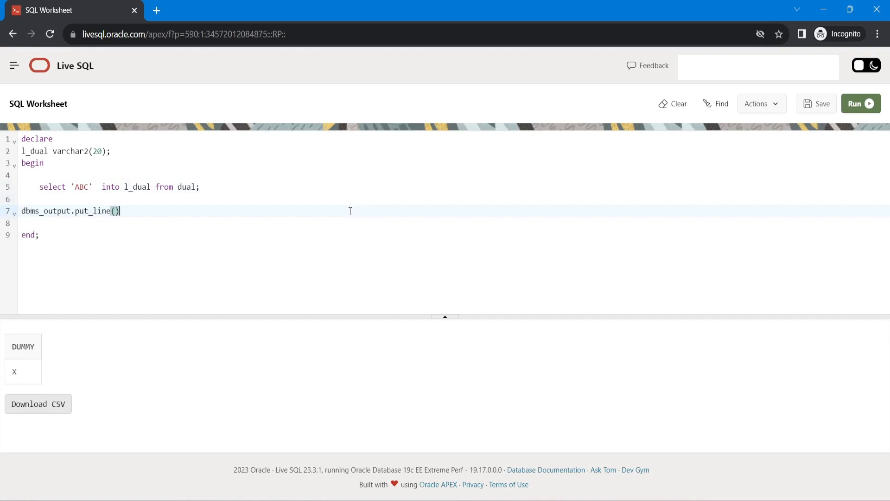
pyautogui.write(';')
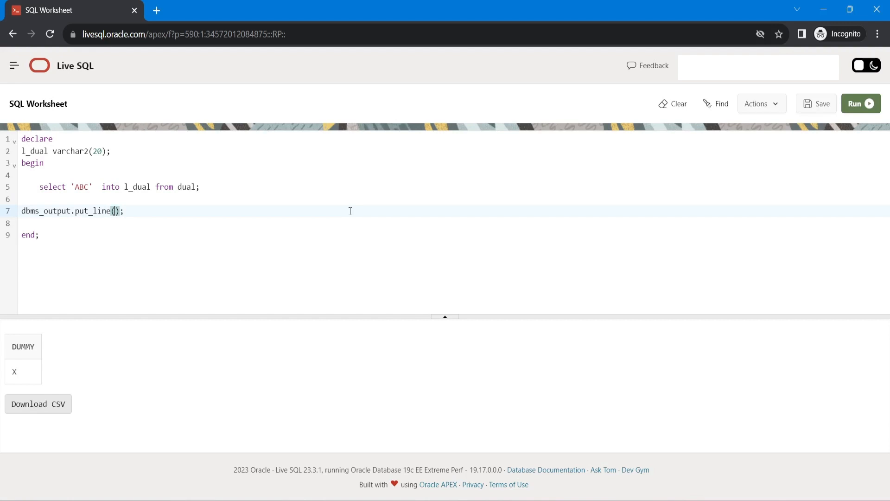
pyautogui.write("'this'")
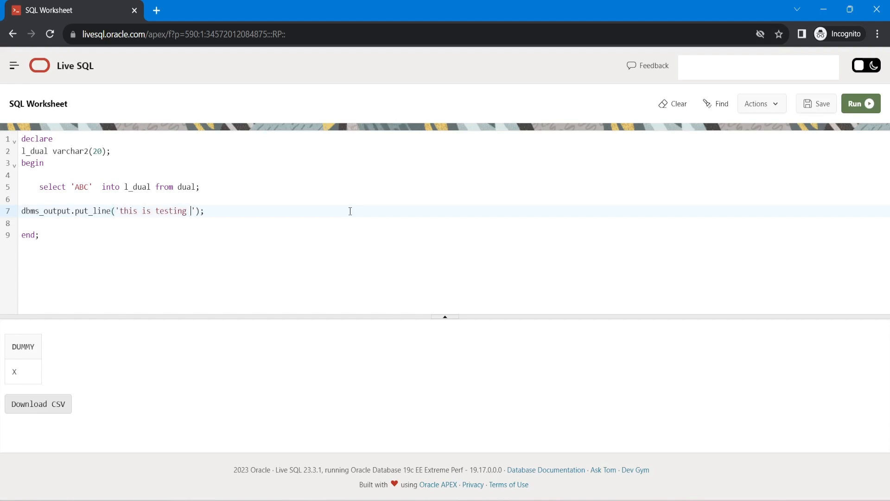
pyautogui.write(':')
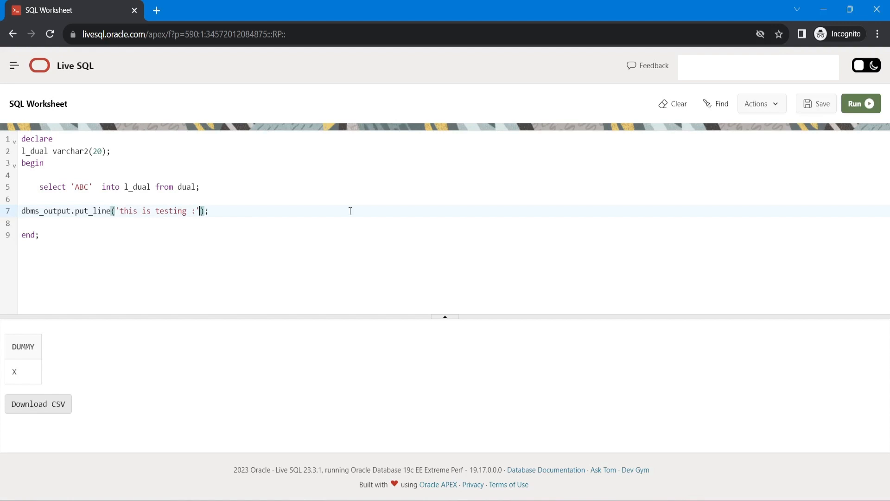
pyautogui.write('||l_dual')
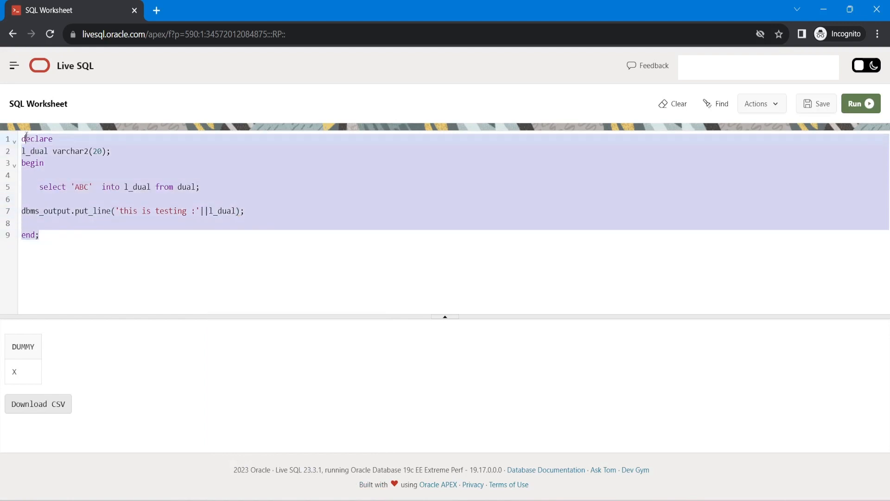
pyautogui.moveTo(680, 259)
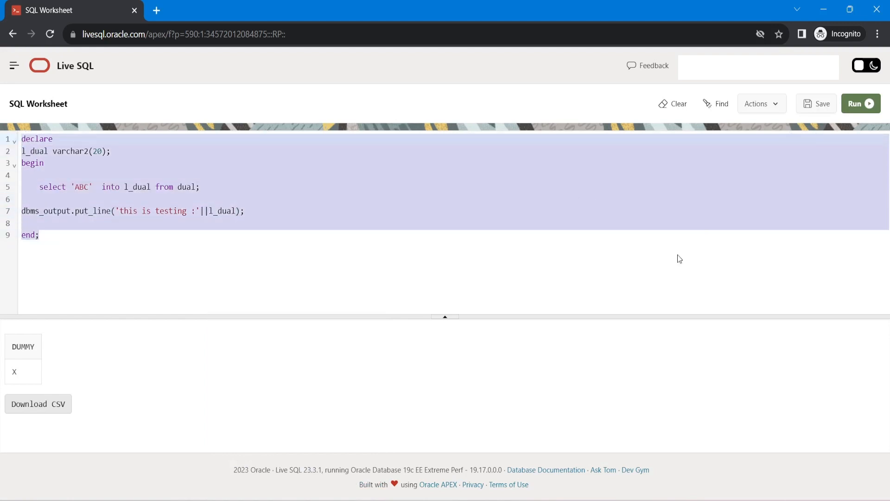
# Run the PL/SQL block, getting 'Statement processed.' and 'this is testing :ABC'
pyautogui.click(860, 104)
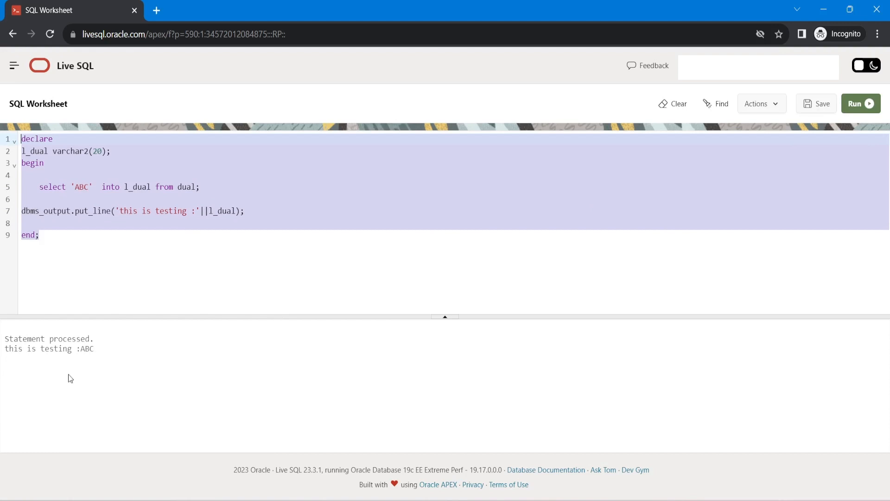
pyautogui.doubleClick(48, 348)
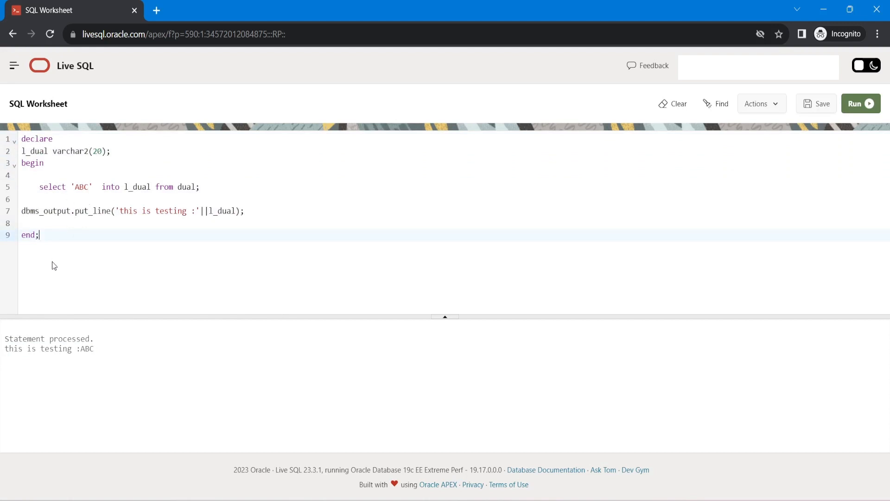
pyautogui.moveTo(78, 248)
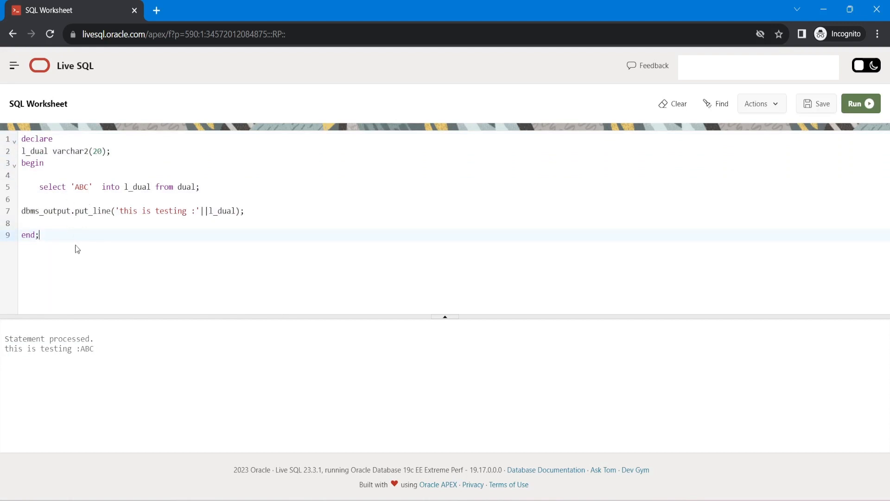
pyautogui.press('ctrl+a')
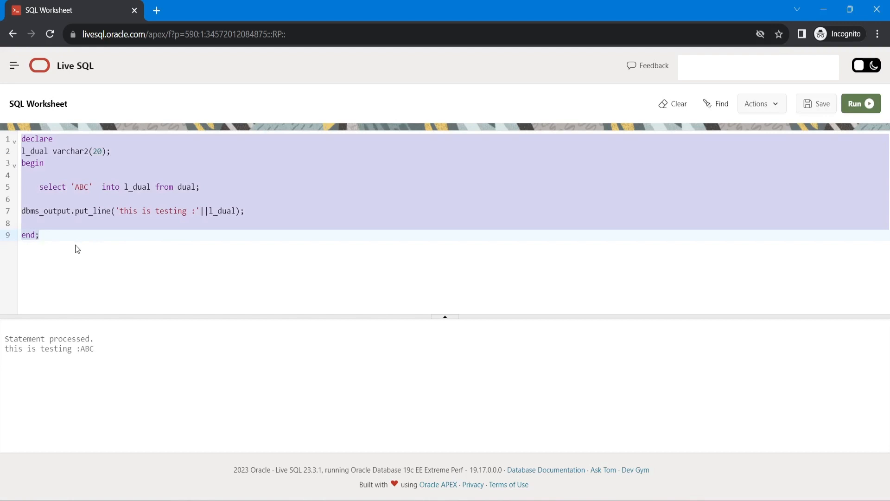
pyautogui.click(38, 235)
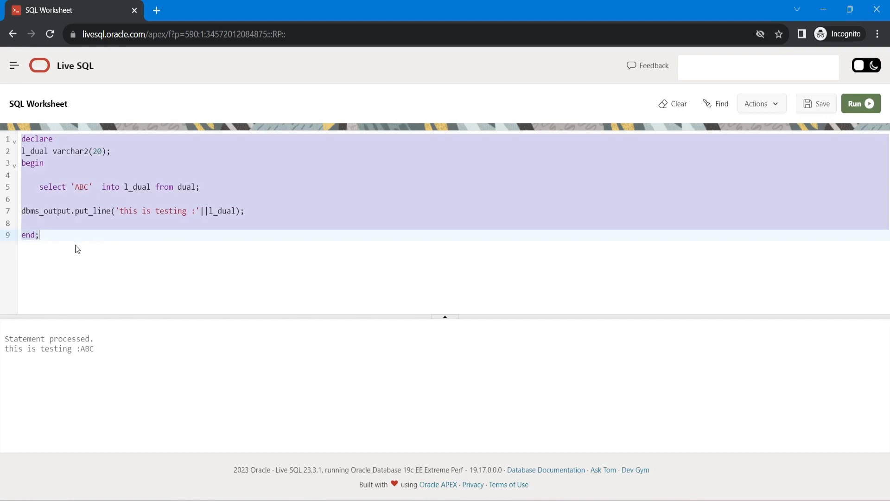
pyautogui.moveTo(6, 78)
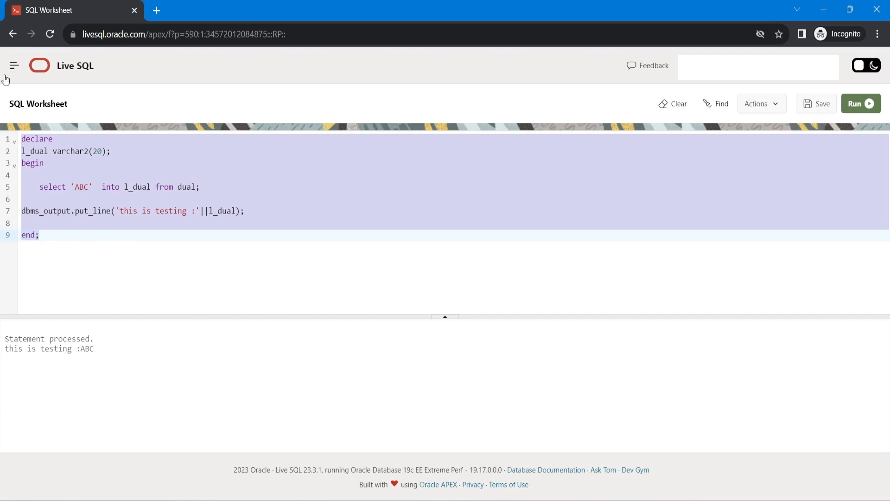
# Open My Tutorials from the menu, start Add Tutorial, then cancel the form
pyautogui.click(14, 65)
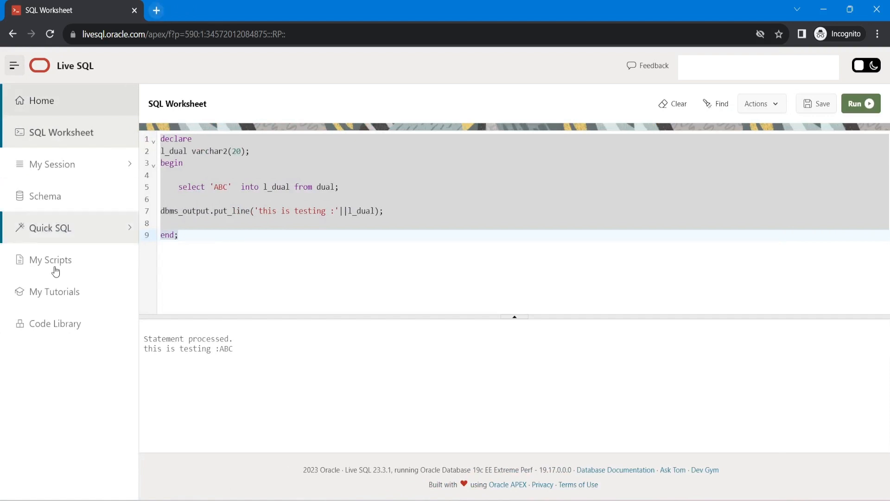
pyautogui.click(54, 292)
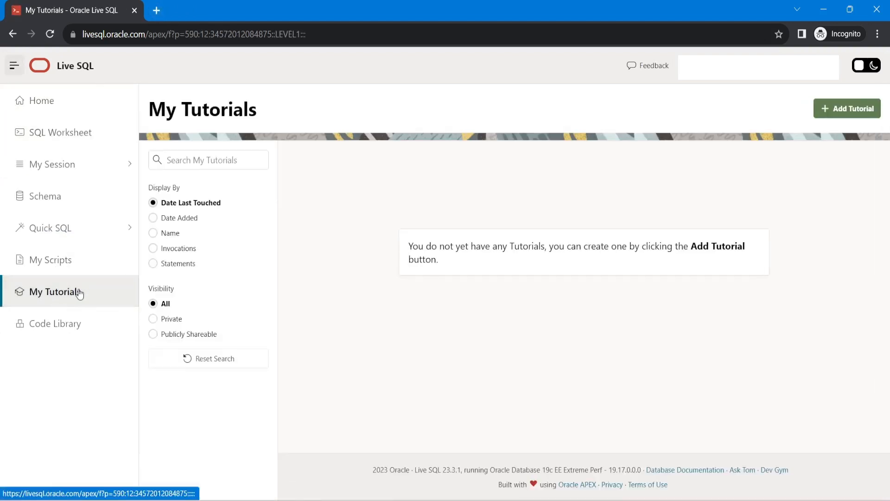
pyautogui.moveTo(851, 115)
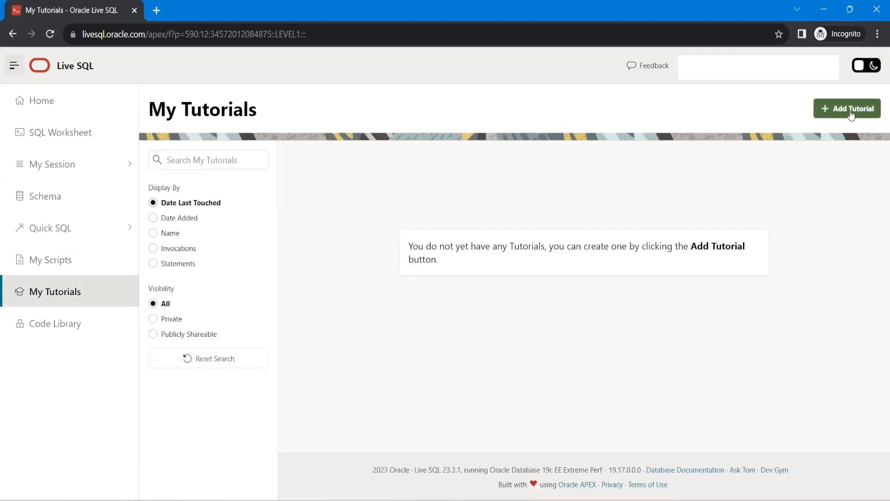
pyautogui.click(847, 109)
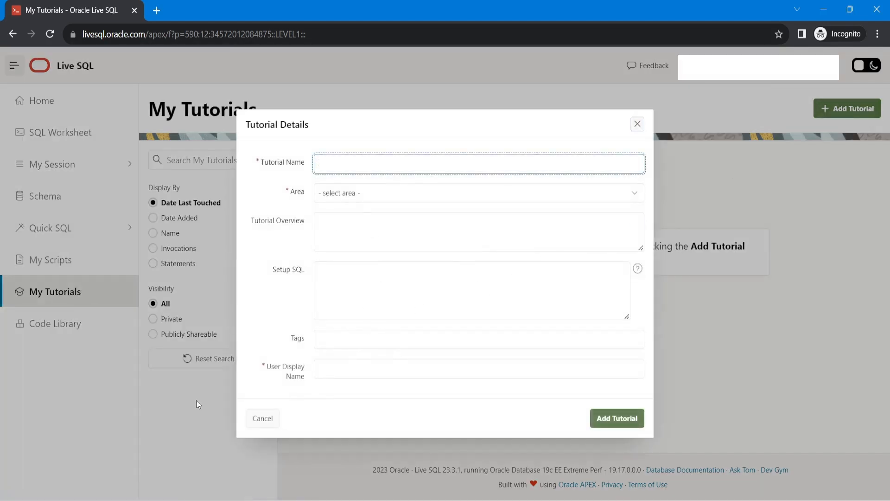
pyautogui.moveTo(272, 355)
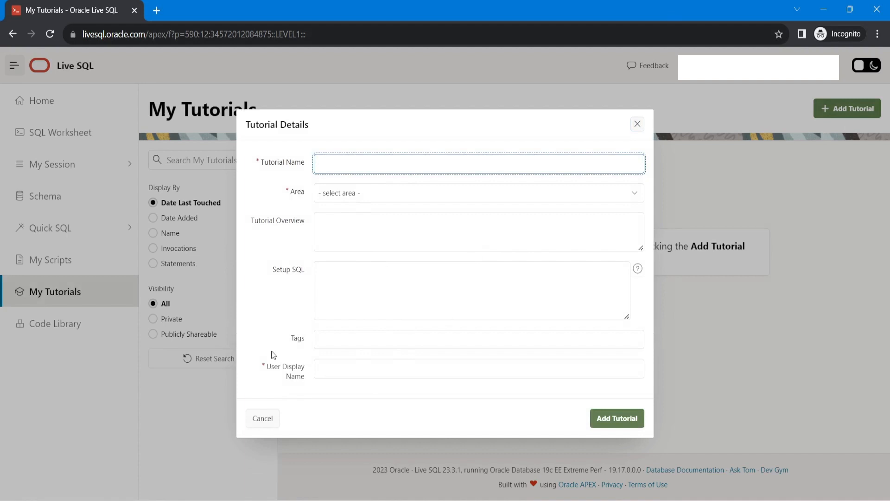
pyautogui.click(261, 418)
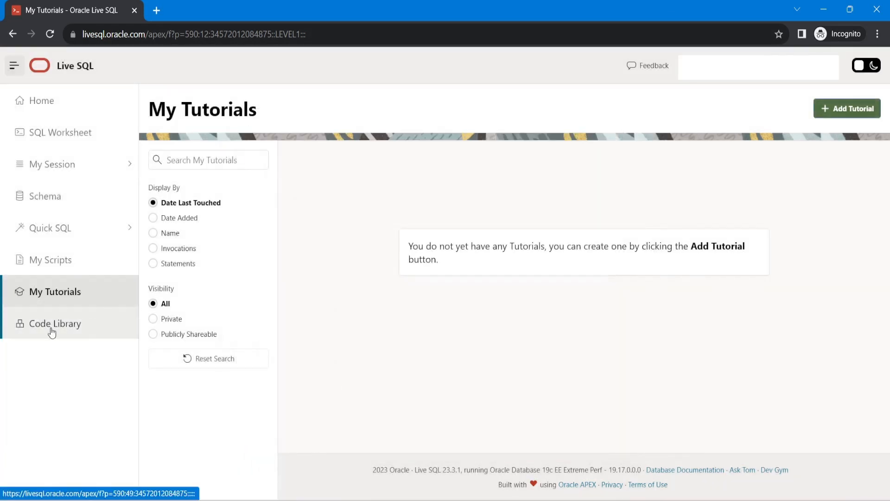
# Scroll through Code Library listings like Introduction to SQL, then return to the worksheet
pyautogui.click(54, 323)
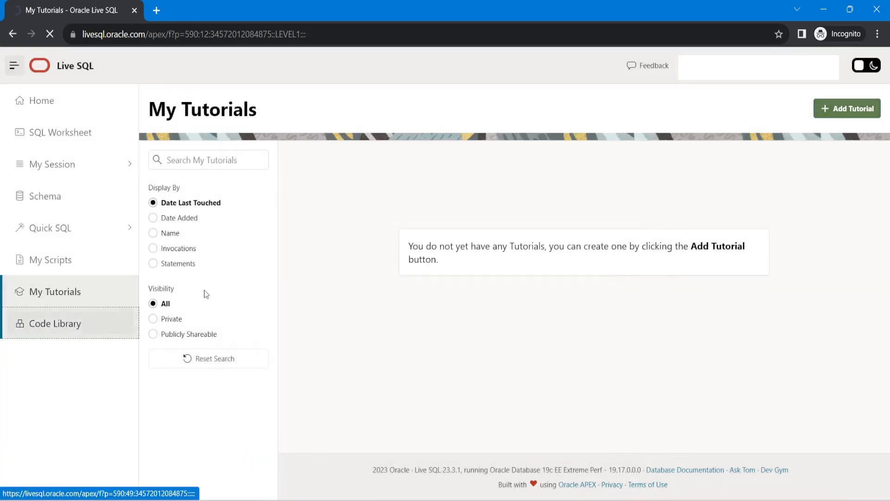
pyautogui.click(56, 324)
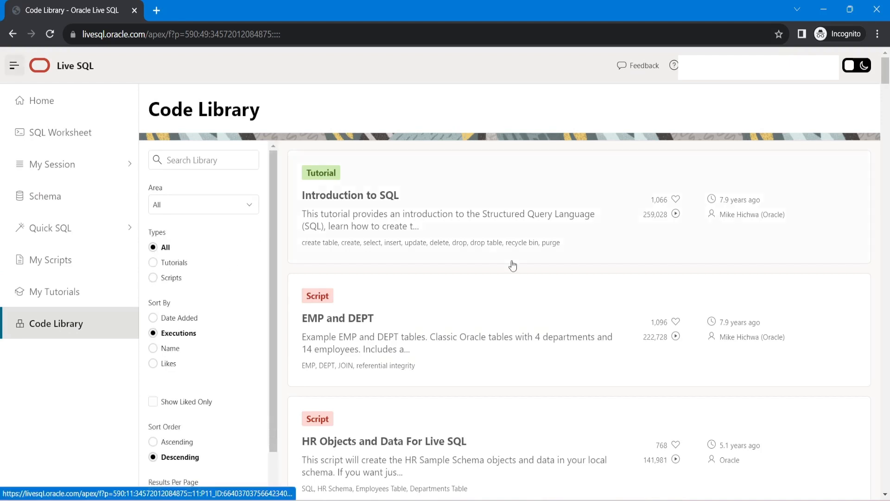
pyautogui.scroll(-3)
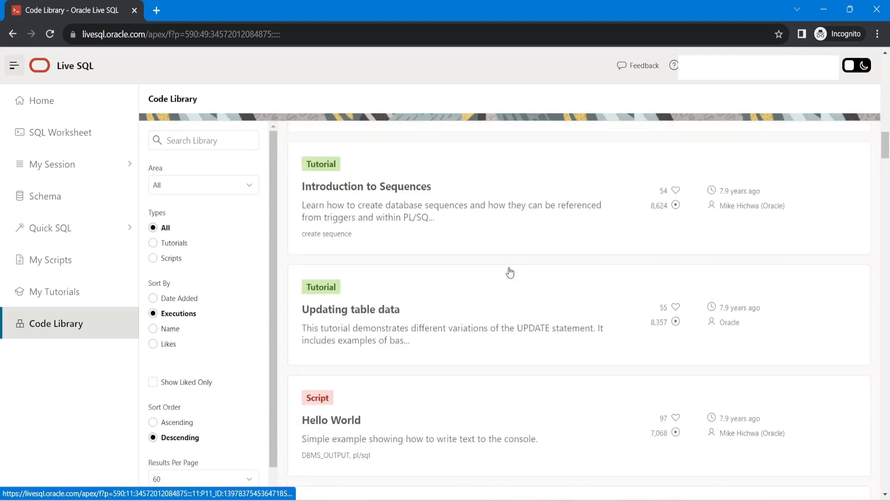
pyautogui.scroll(3)
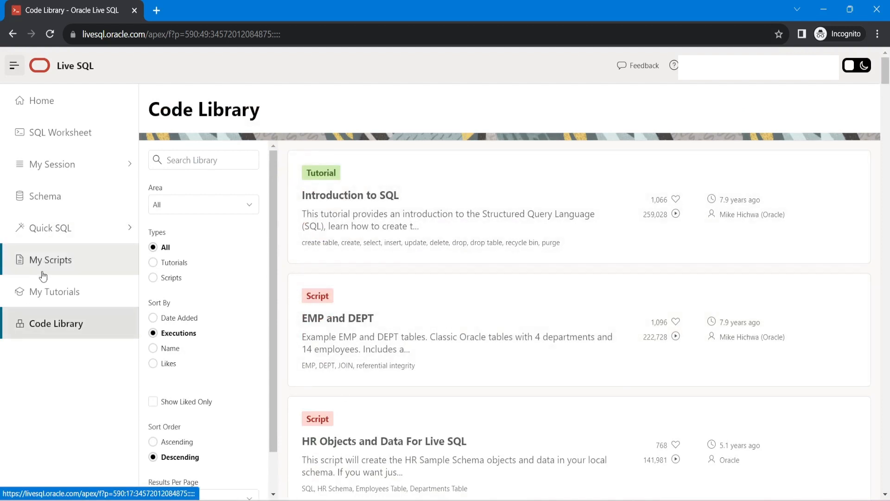
pyautogui.click(55, 132)
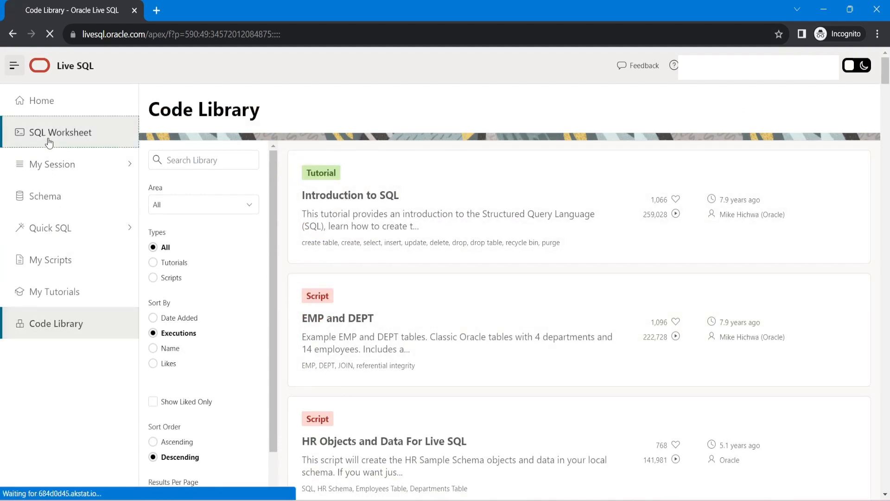
# Save the session as private script 'Session 01' with description 'testing', dismissing the error
pyautogui.click(61, 132)
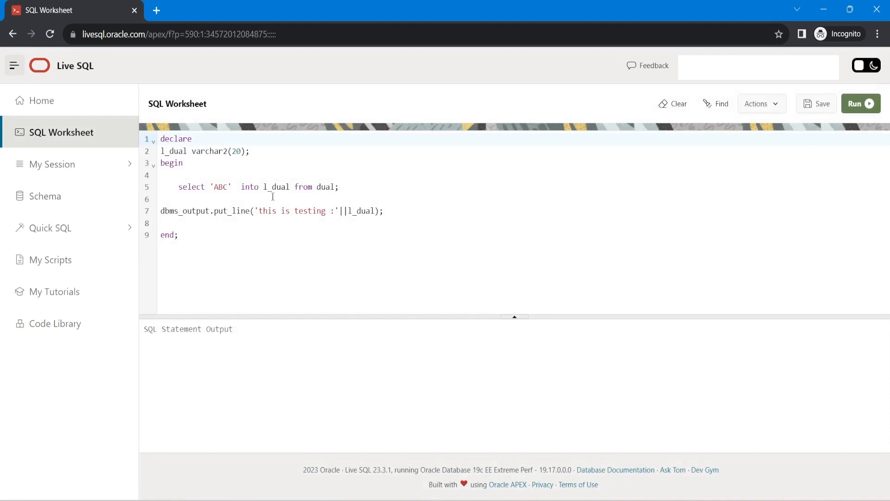
pyautogui.press('ctrl+a')
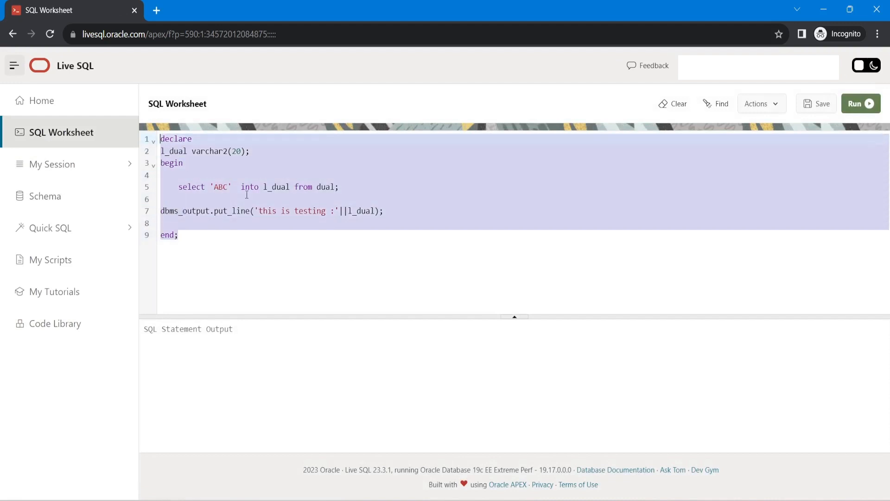
pyautogui.click(817, 103)
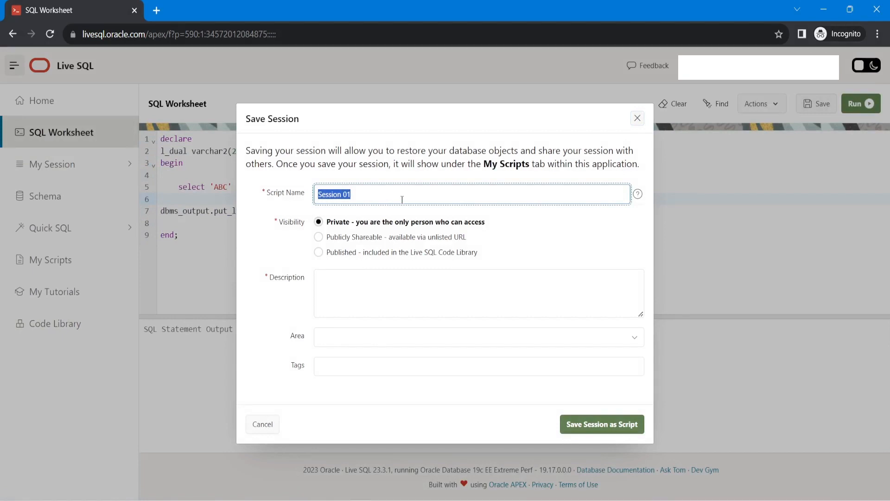
pyautogui.click(478, 293)
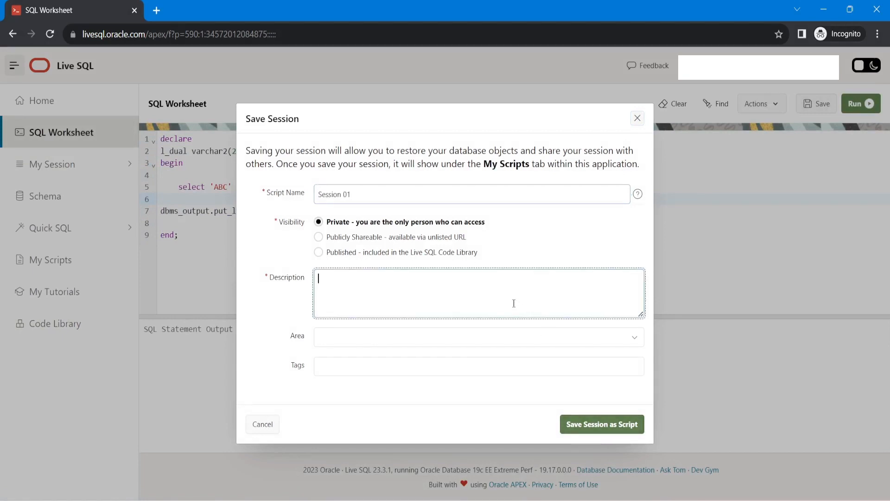
pyautogui.write('testing')
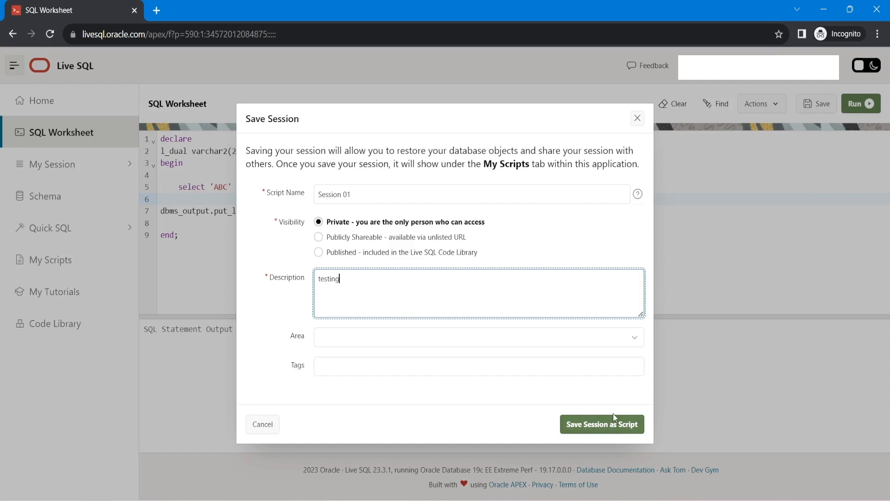
pyautogui.click(602, 423)
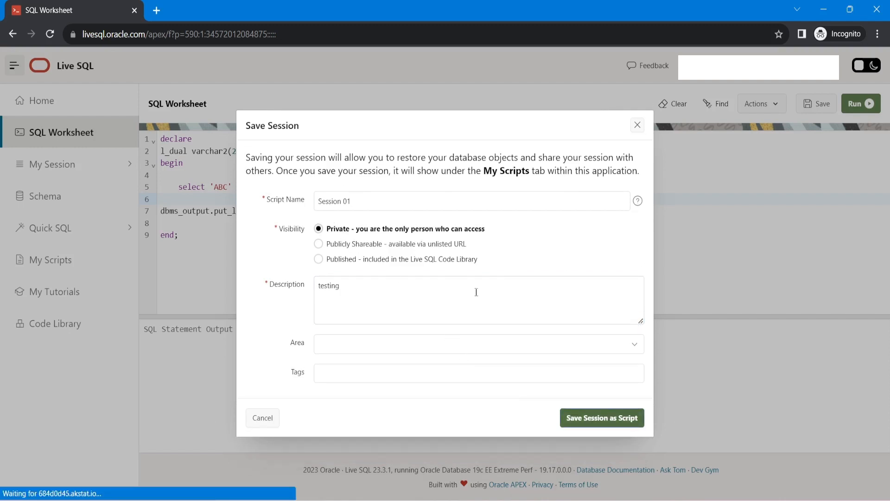
pyautogui.moveTo(547, 373)
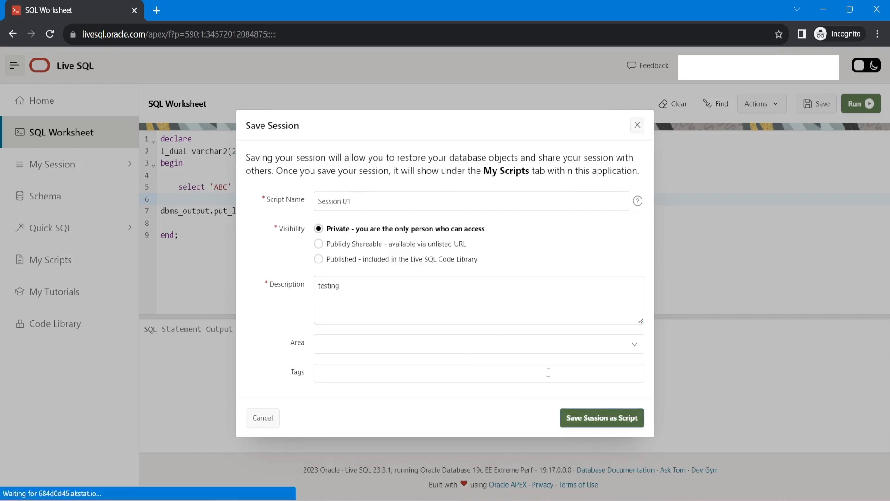
pyautogui.click(601, 417)
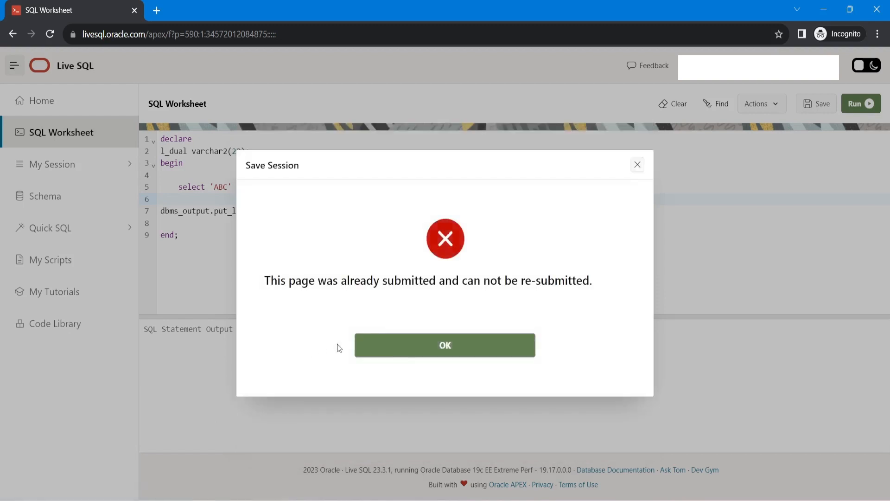
pyautogui.moveTo(454, 299)
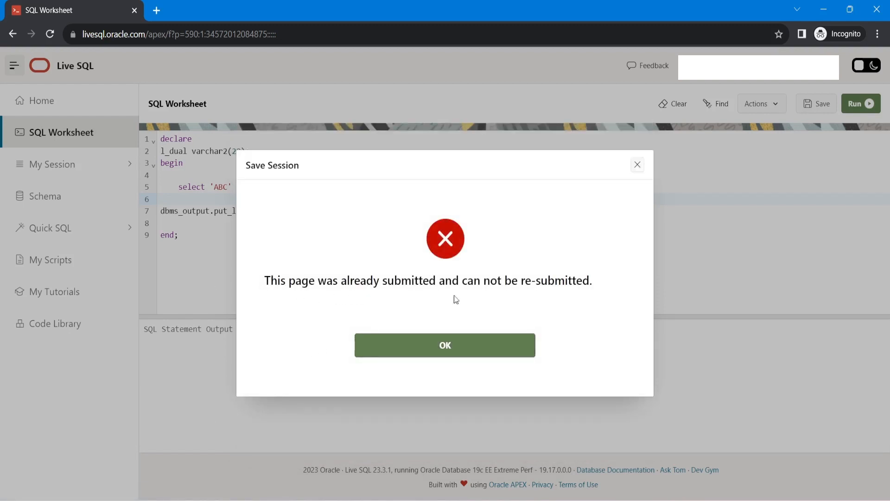
pyautogui.click(445, 345)
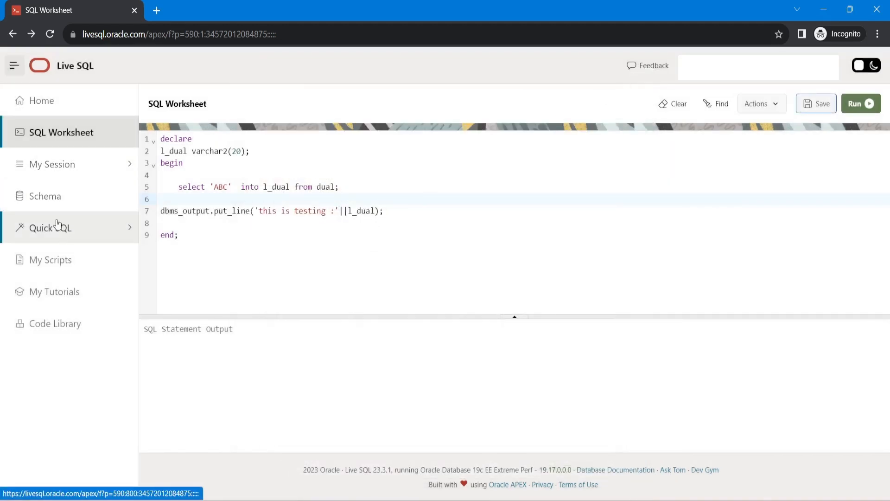
pyautogui.click(50, 260)
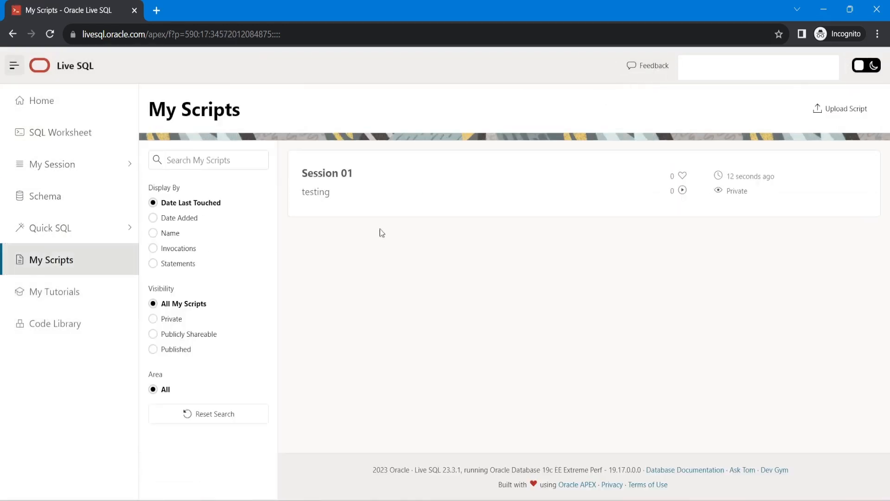
pyautogui.click(327, 173)
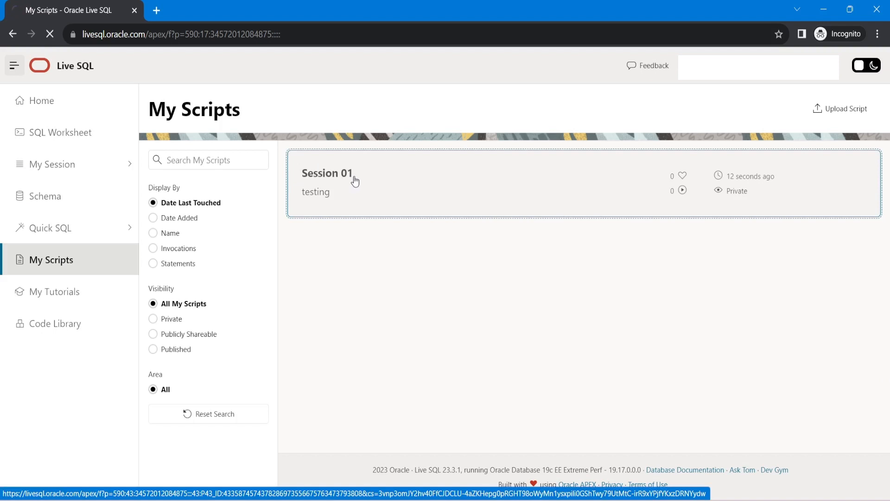
pyautogui.click(327, 173)
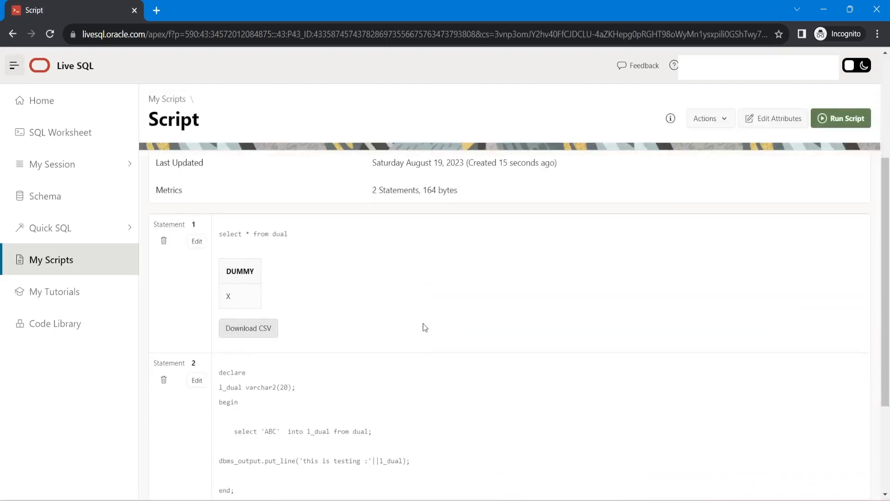
pyautogui.scroll(-3)
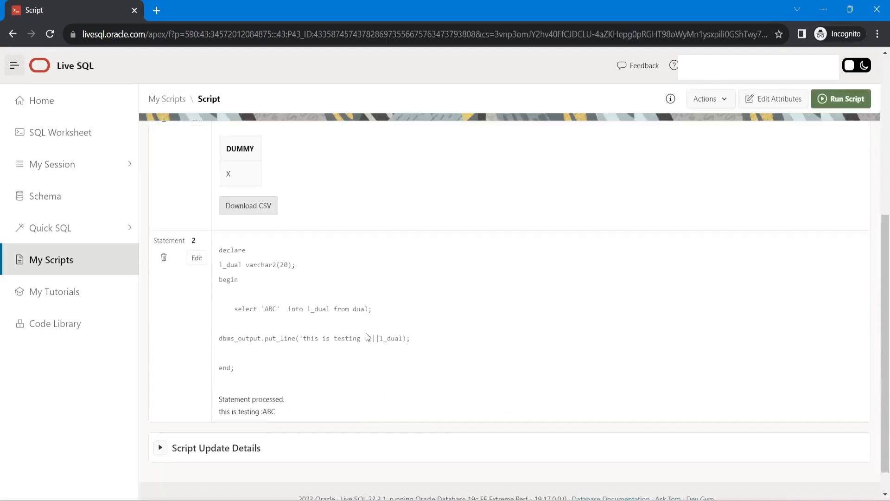
pyautogui.scroll(3)
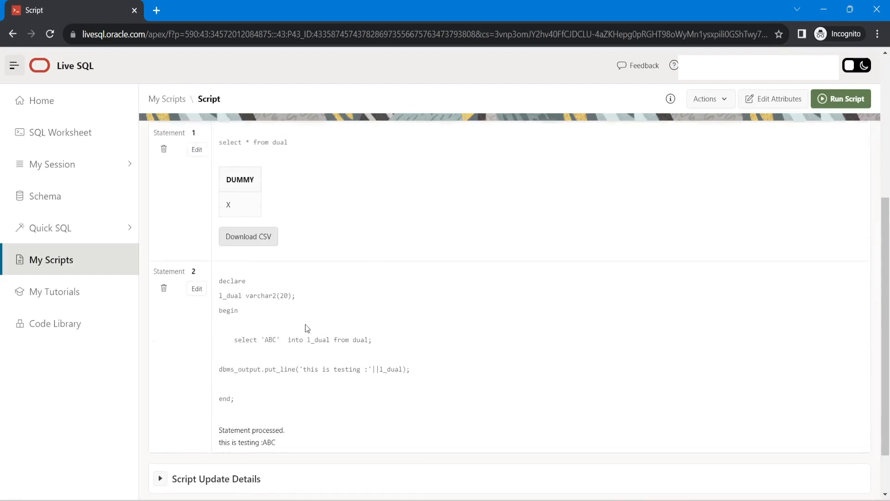
pyautogui.scroll(-3)
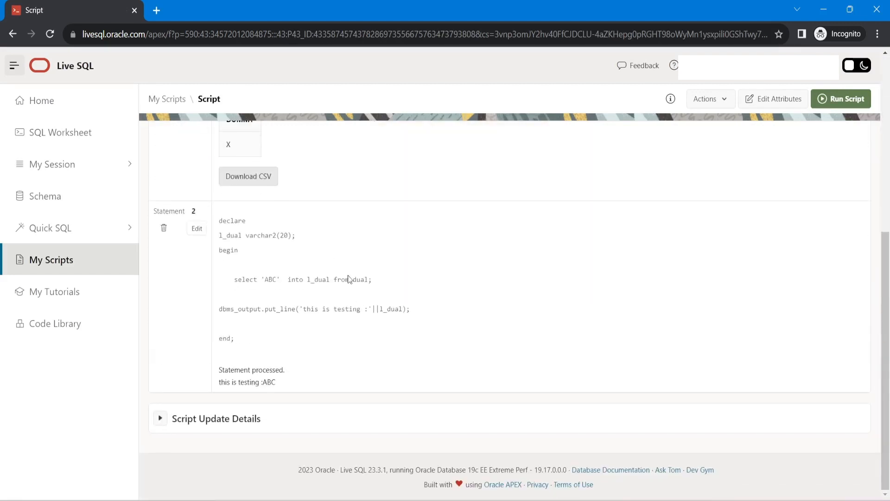
pyautogui.moveTo(64, 251)
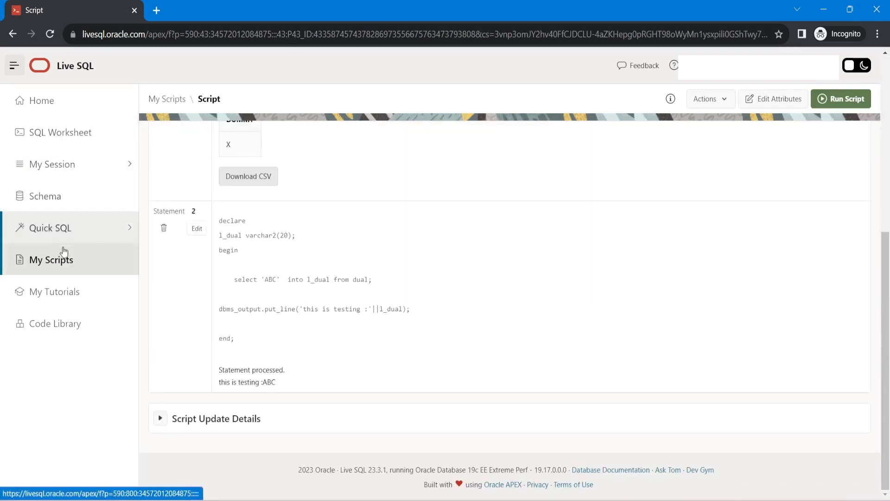
# Visit Quick SQL and the Code Library, returning to the Live SQL home page each time
pyautogui.click(48, 228)
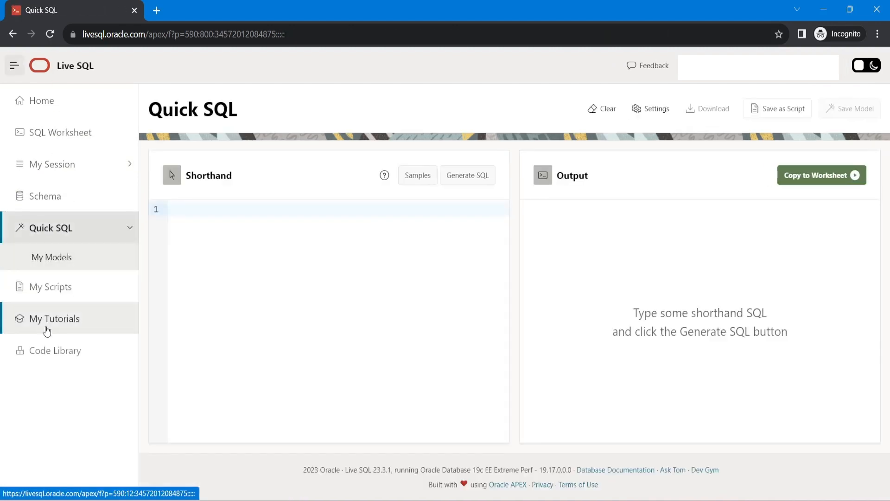
pyautogui.click(41, 100)
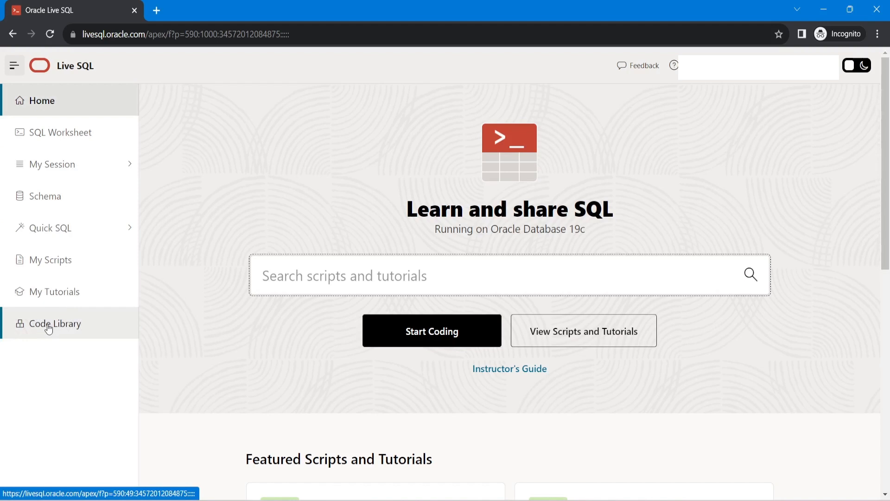
pyautogui.click(55, 323)
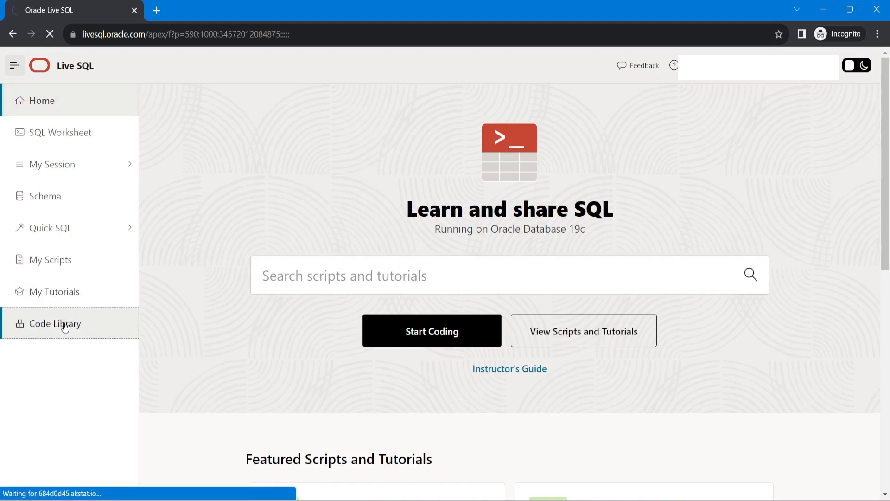
pyautogui.click(56, 323)
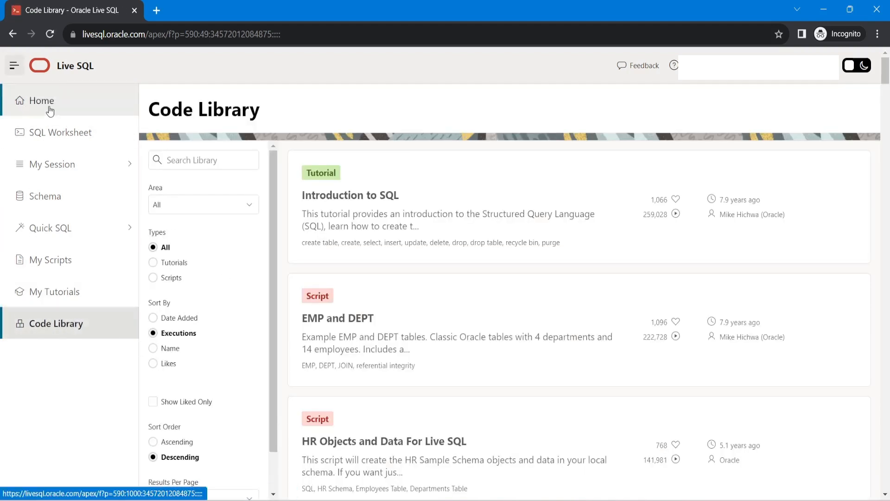
pyautogui.click(40, 100)
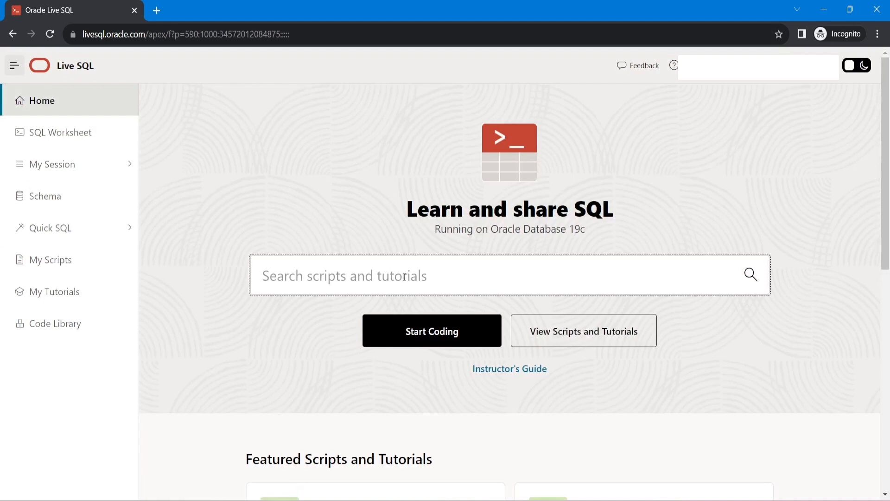
pyautogui.moveTo(156, 9)
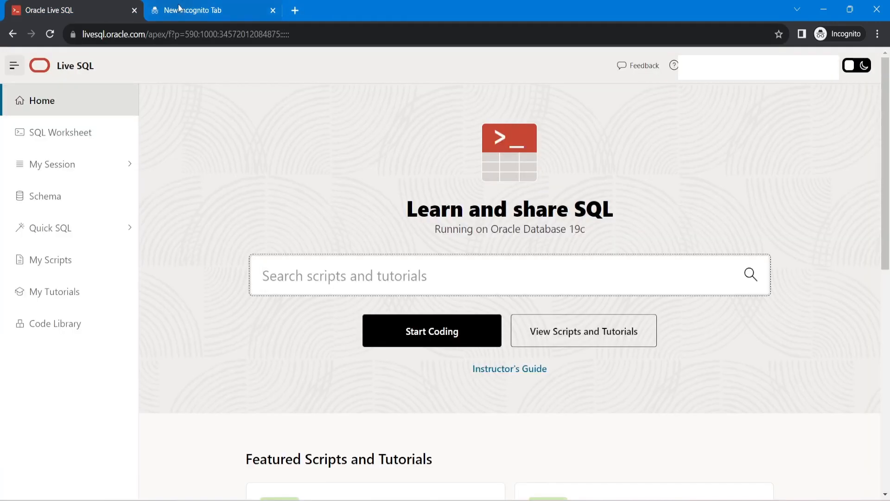
# Search the web for 'sql live' and open the Oracle Live SQL result
pyautogui.click(189, 10)
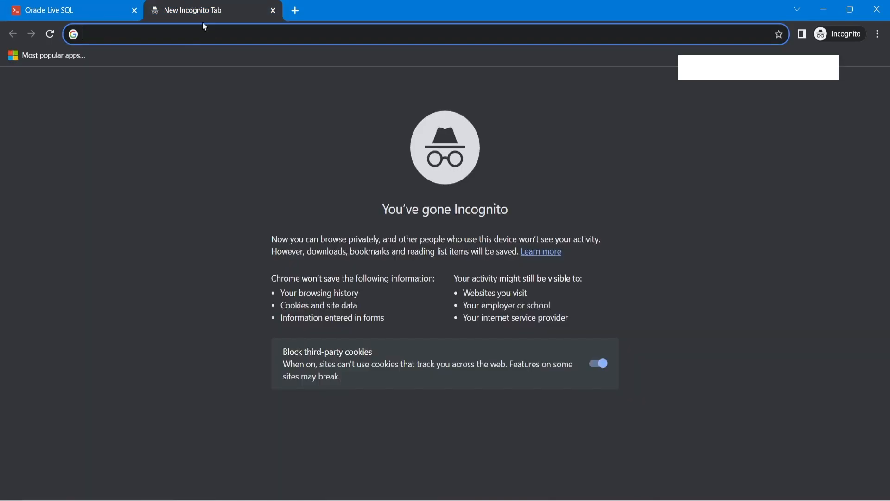
pyautogui.write('sql')
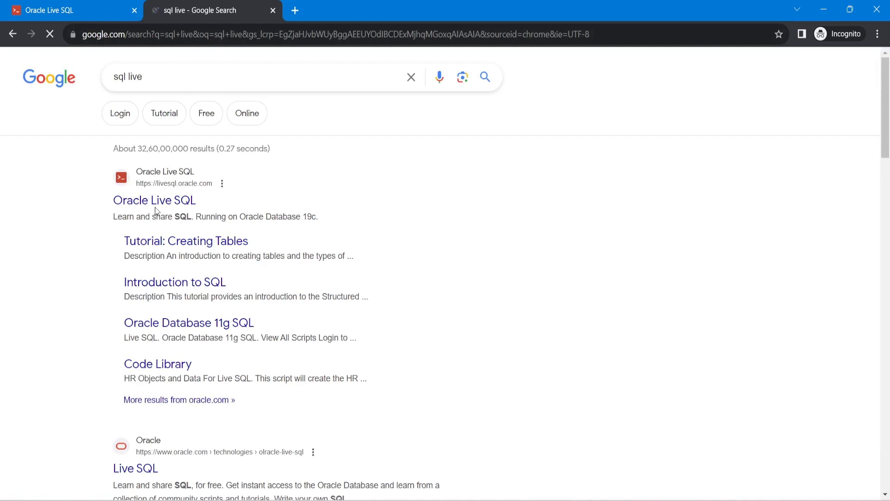
pyautogui.click(153, 200)
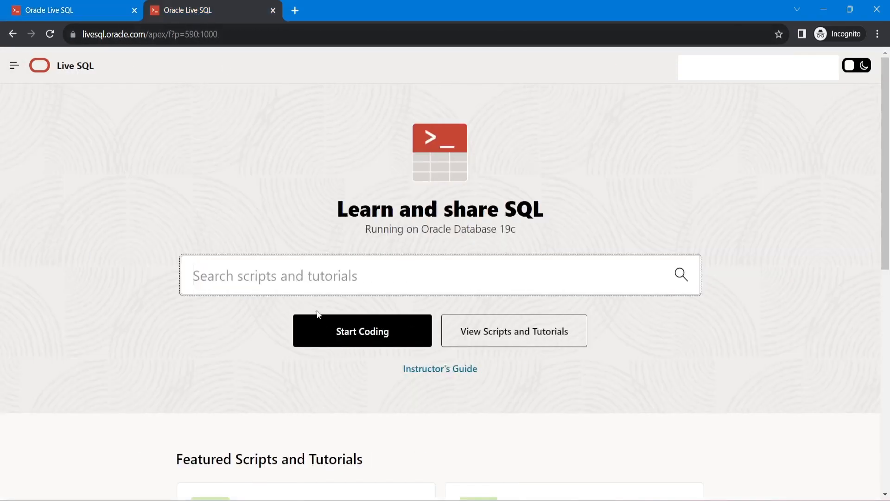
pyautogui.moveTo(502, 341)
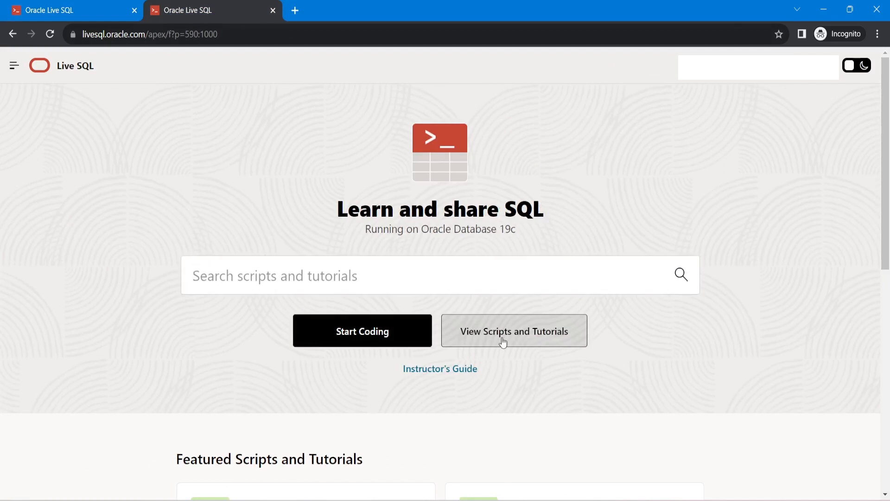
# Open 'View Scripts and Tutorials' and scroll through the Code Library listing
pyautogui.click(513, 330)
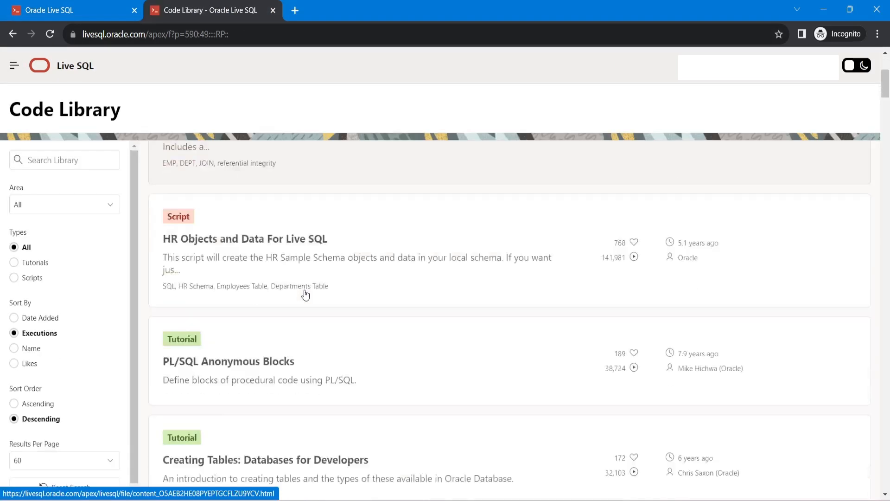
pyautogui.scroll(-3)
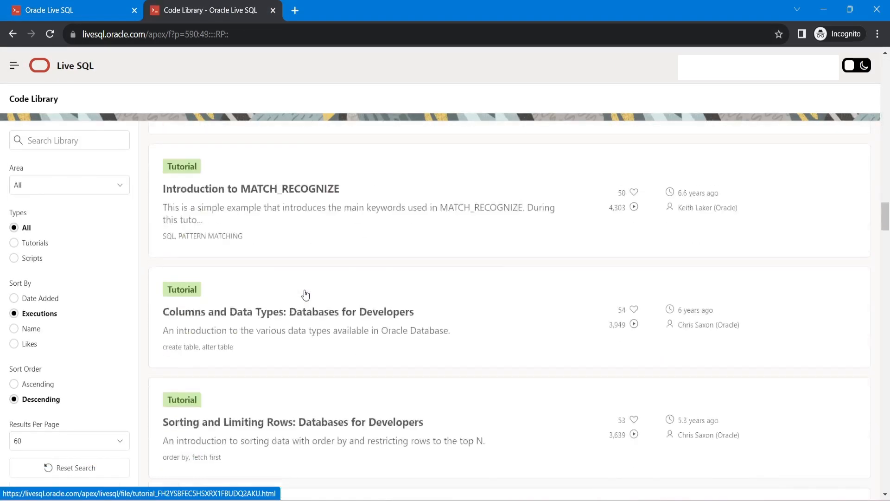
pyautogui.scroll(-3)
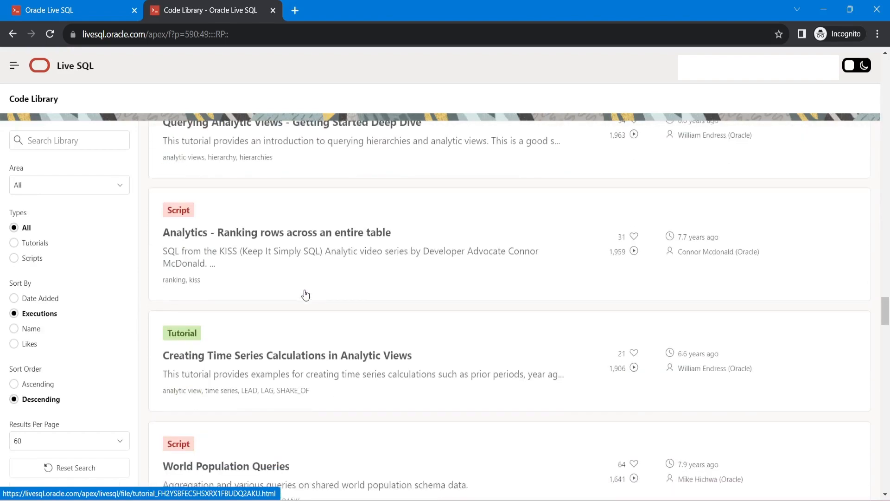
pyautogui.scroll(-3)
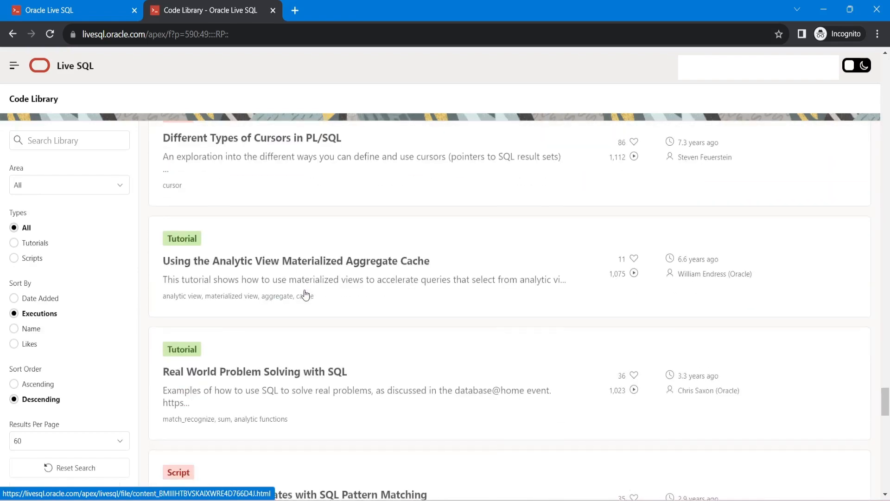
pyautogui.scroll(-3)
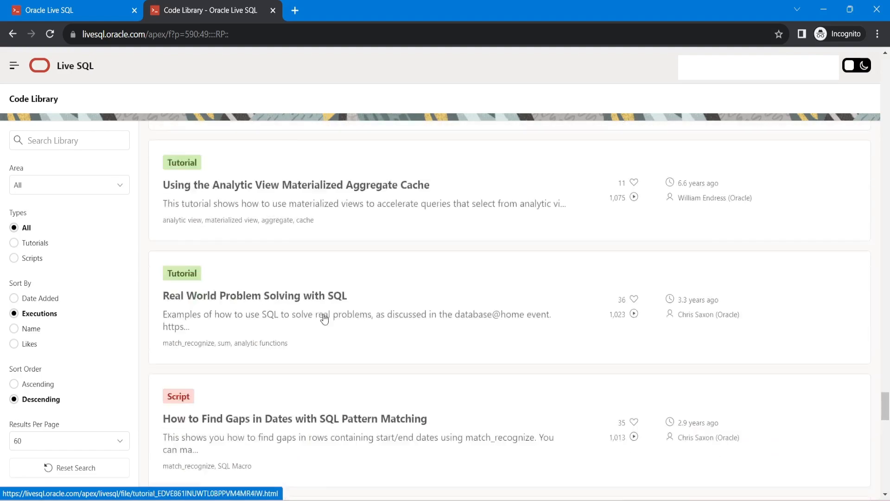
pyautogui.scroll(-3)
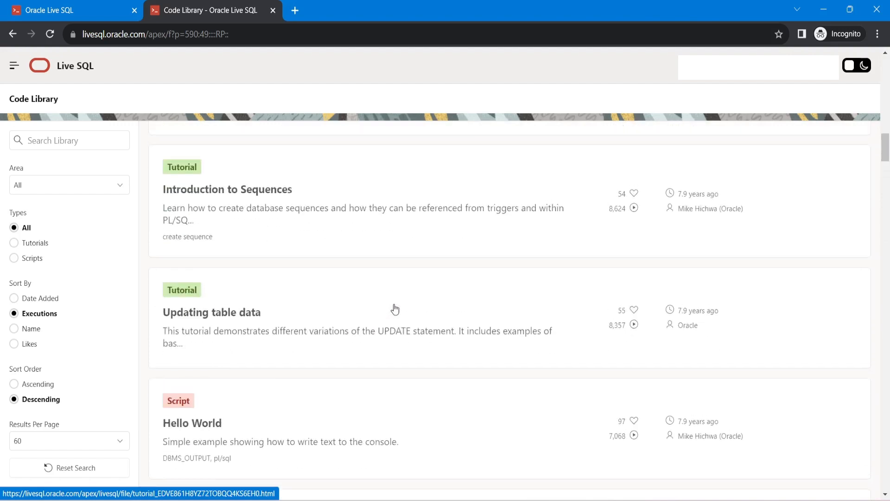
pyautogui.scroll(-3)
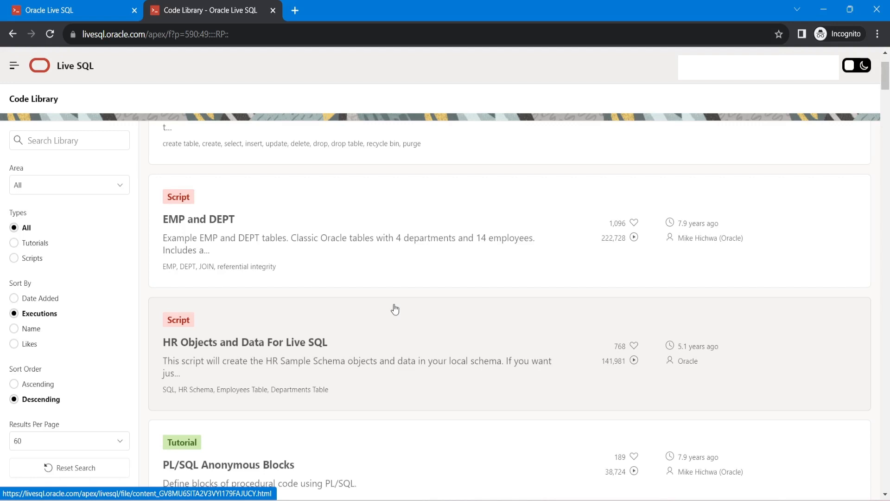
pyautogui.moveTo(430, 306)
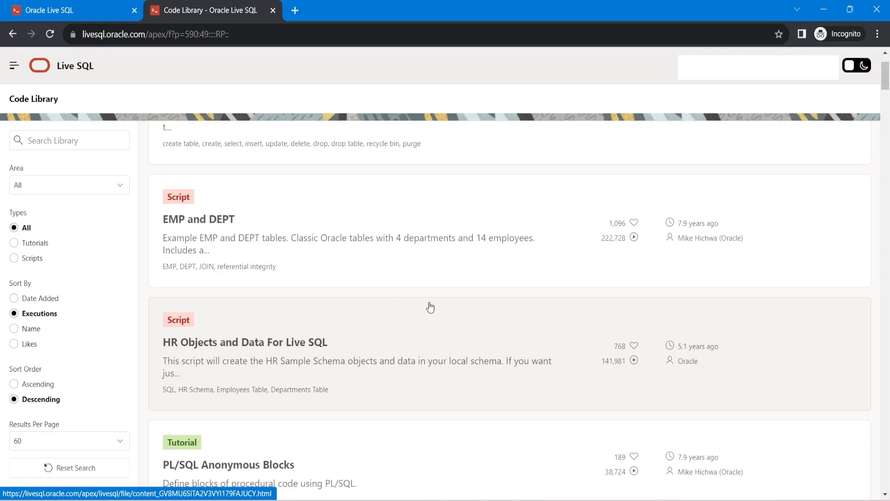